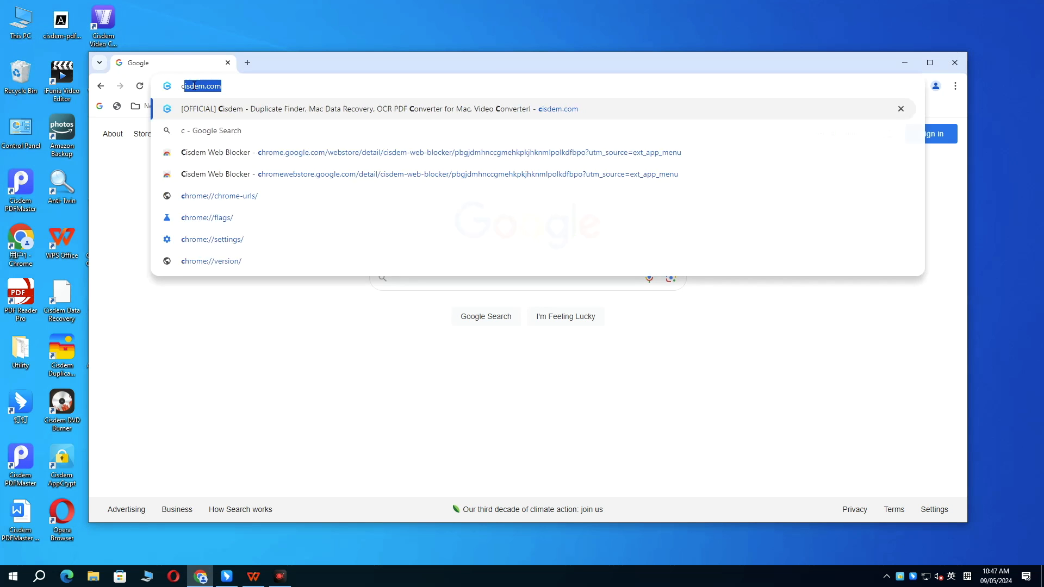
Step: Reach the Cisdem Data Recovery for Windows page on cisdem.com
click(375, 109)
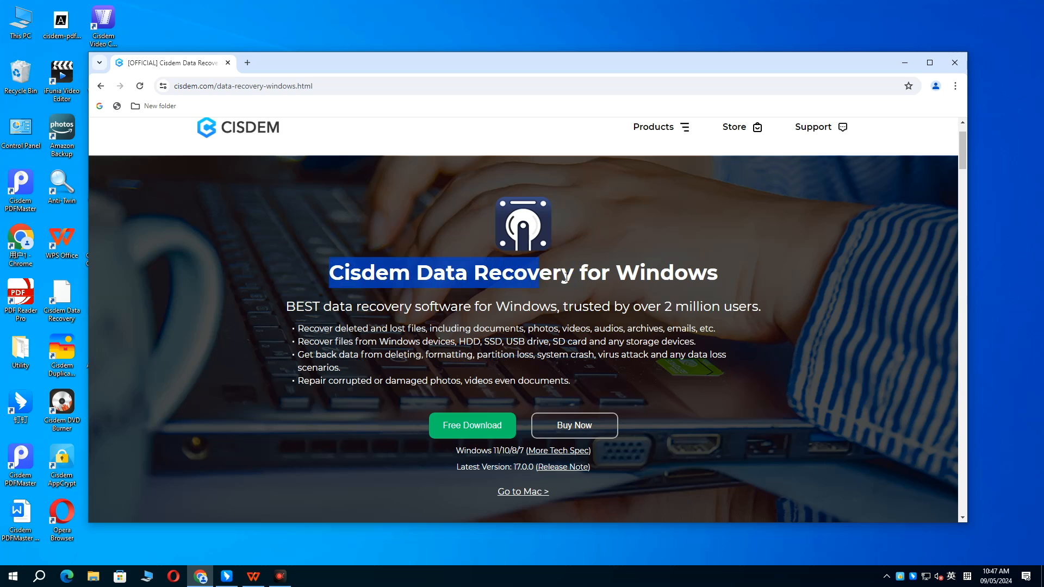
scroll(down, 3)
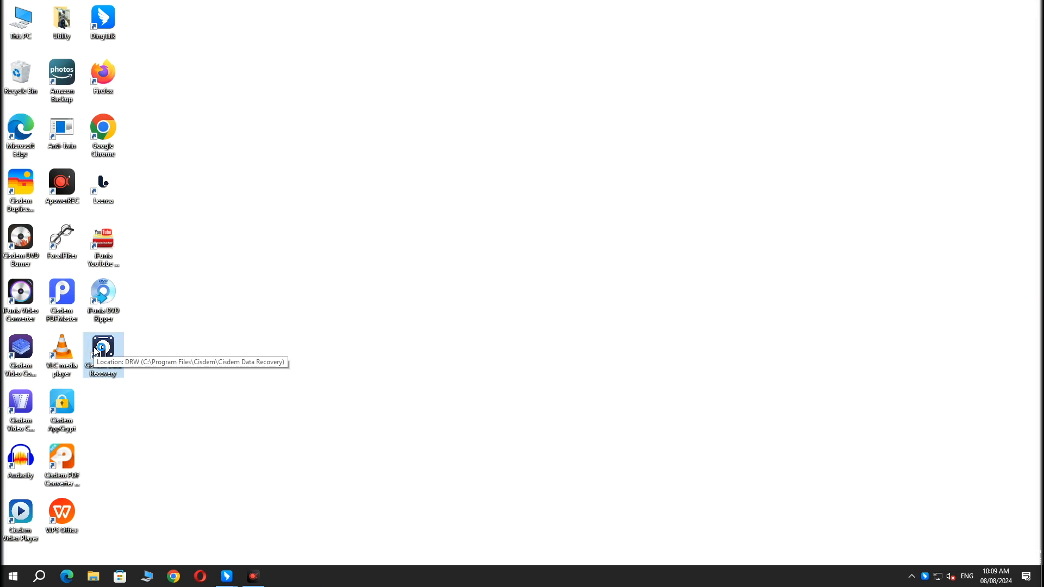
Step: Launch Cisdem Data Recovery and choose a specific folder as the scan location
double_click(103, 349)
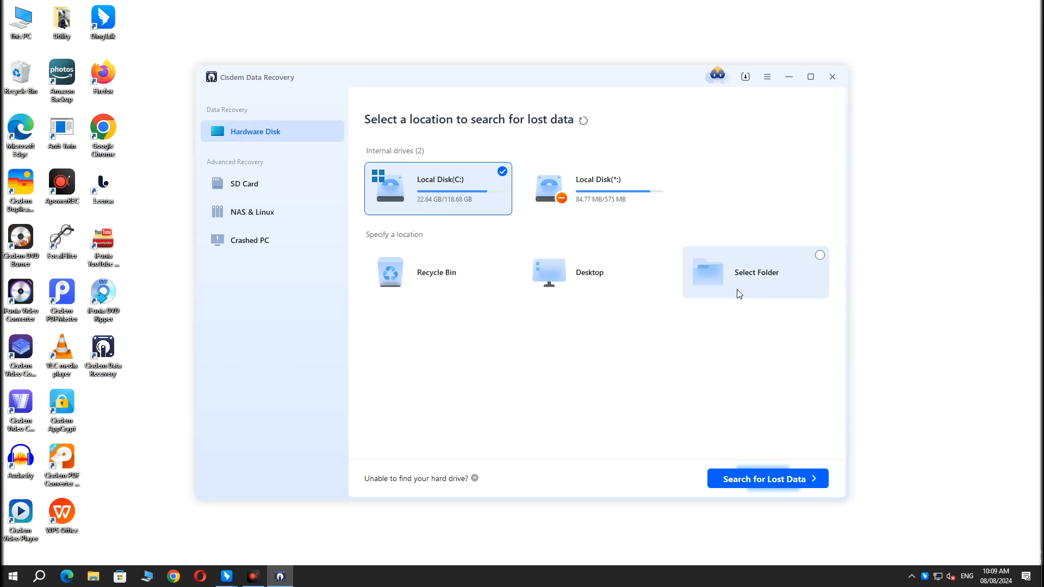
click(755, 272)
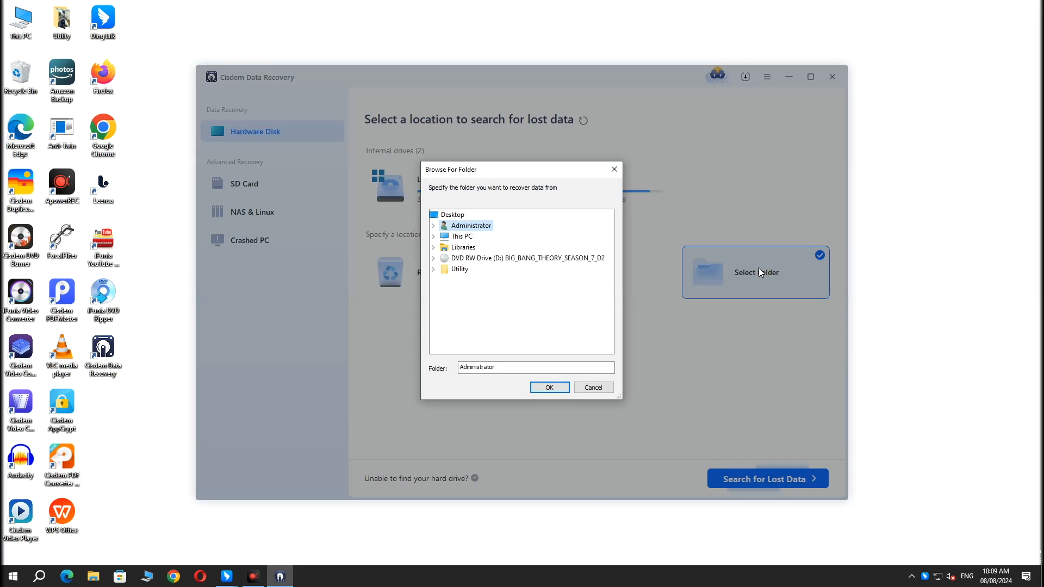
click(434, 236)
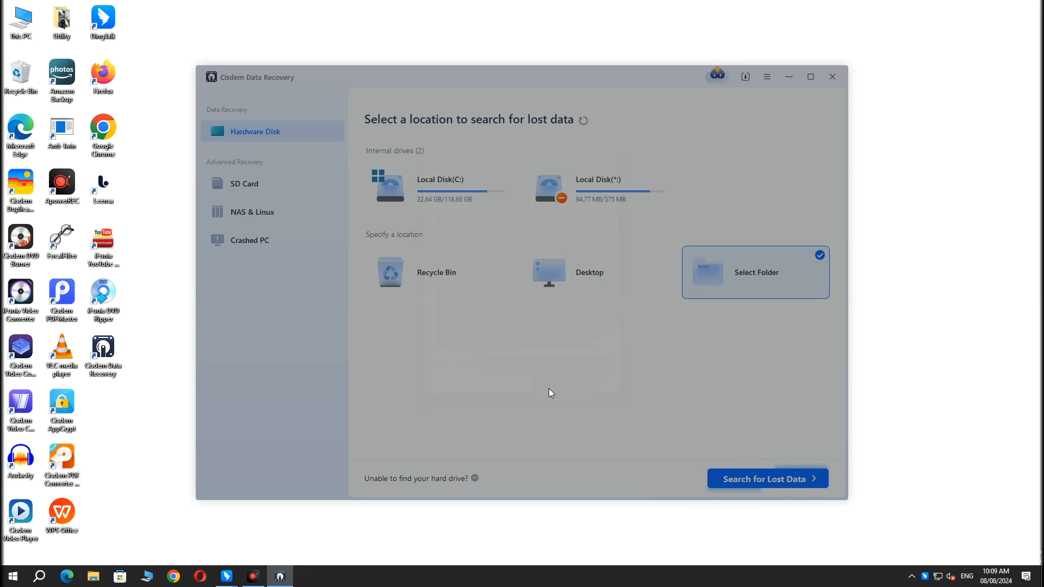
Step: Start the lost-data search on the chosen folder and dismiss the guide tips
click(767, 478)
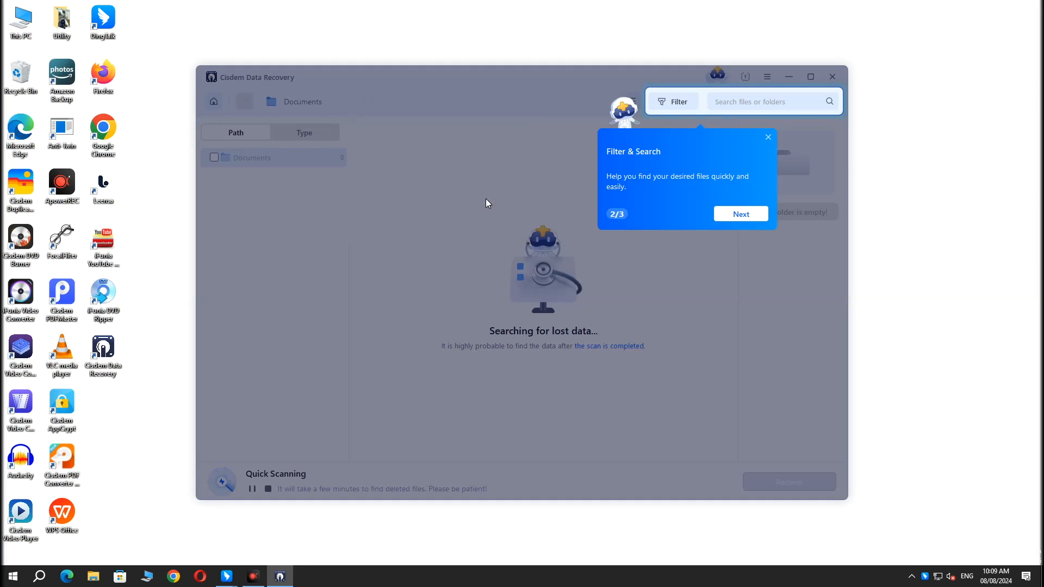
click(740, 214)
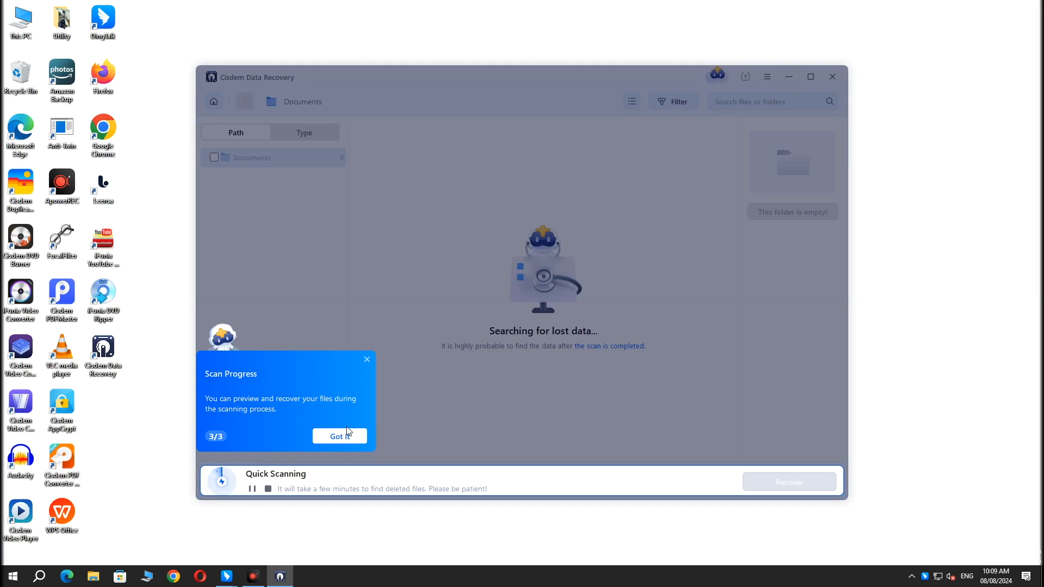
click(340, 436)
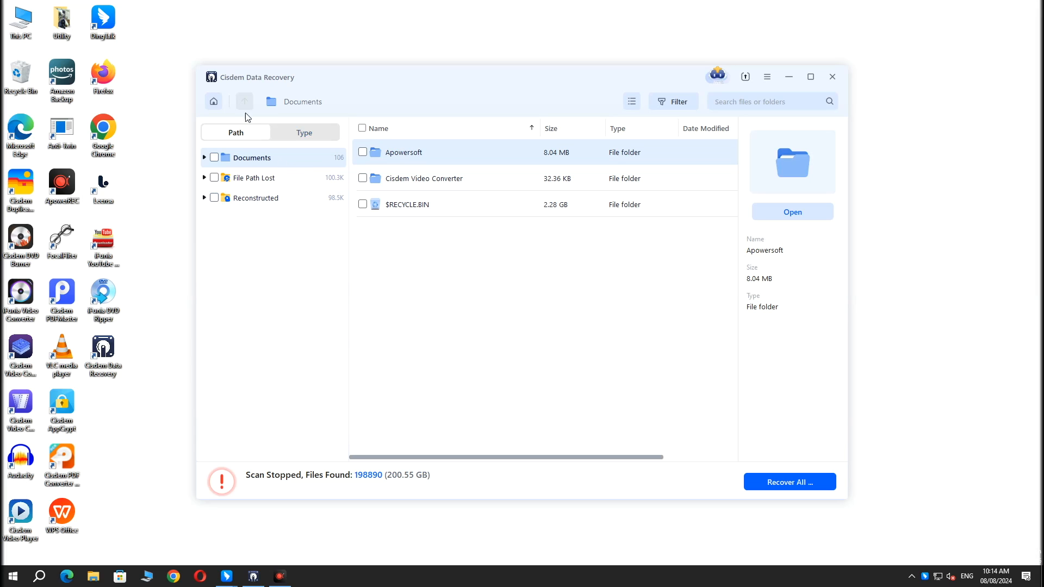
Step: Browse results by Pictures type, preview DMC-ZS25104.JPG and mark it for recovery
click(304, 132)
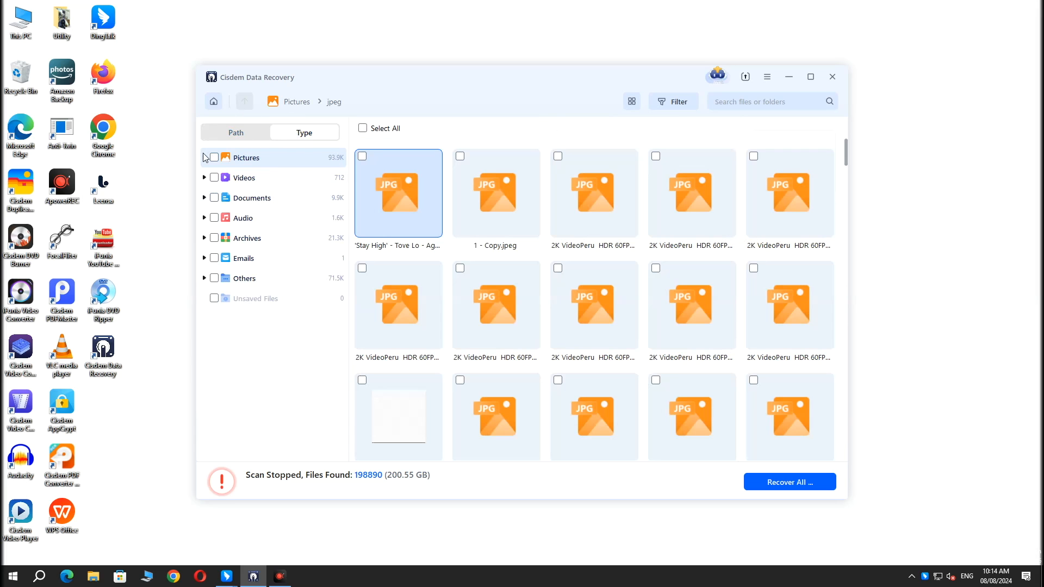
click(251, 198)
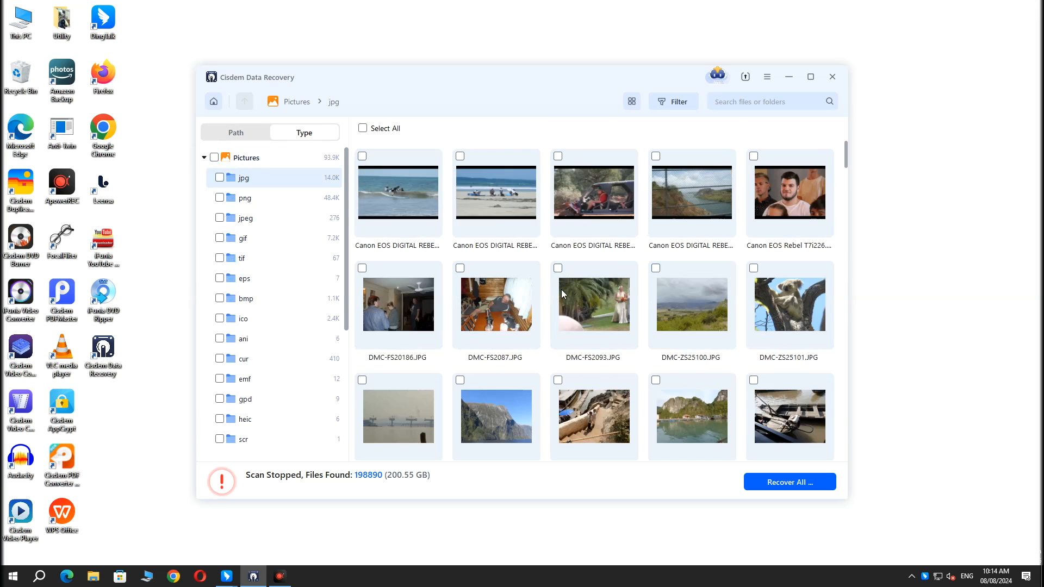
scroll(down, 3)
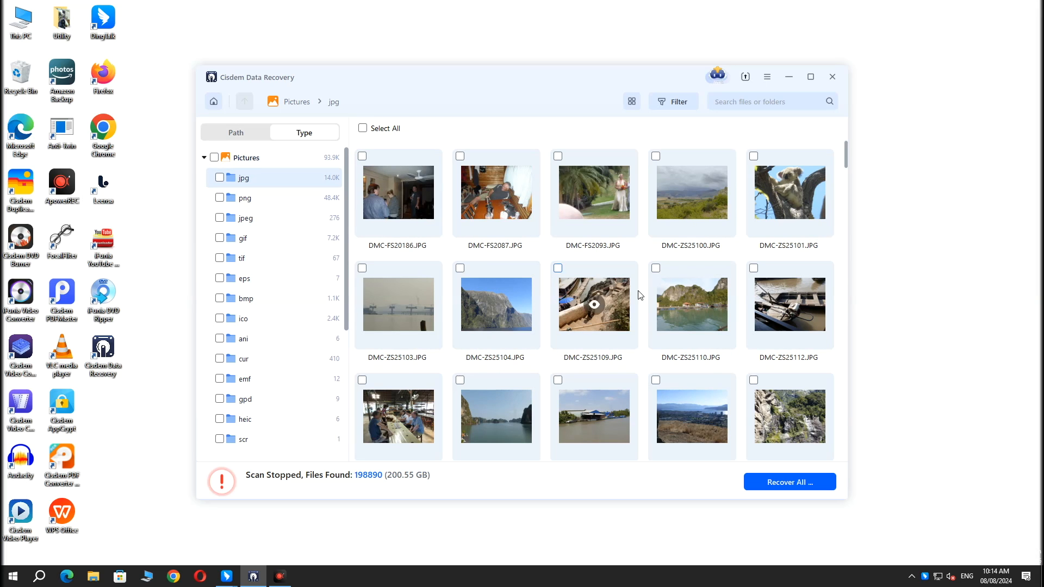
double_click(495, 303)
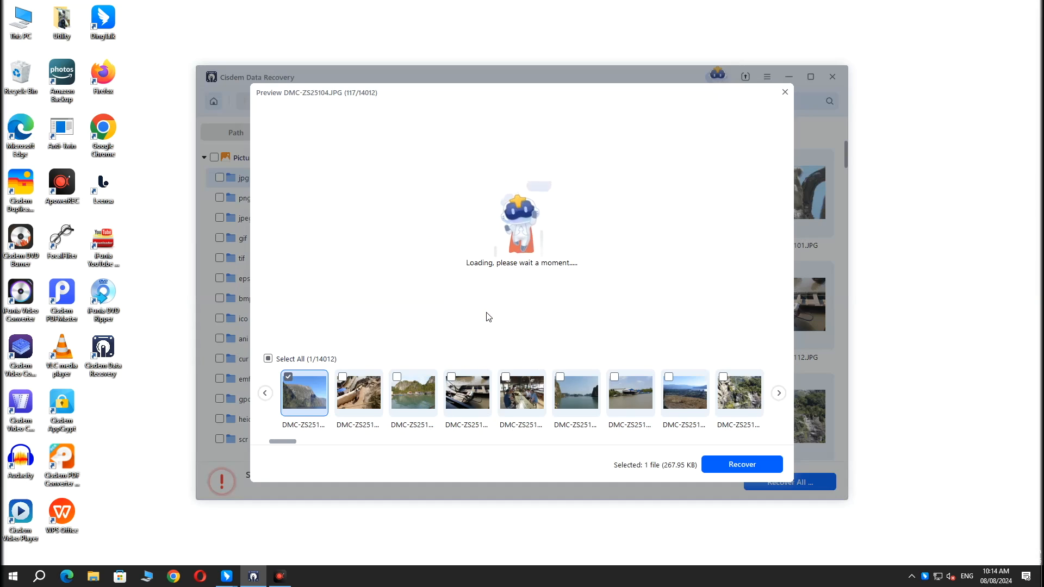
click(784, 92)
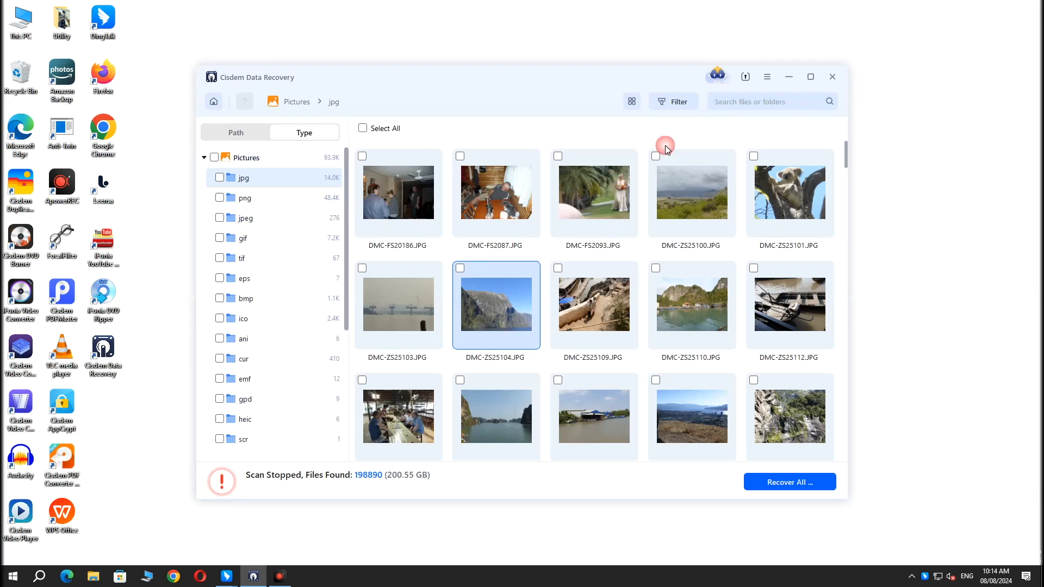
click(459, 267)
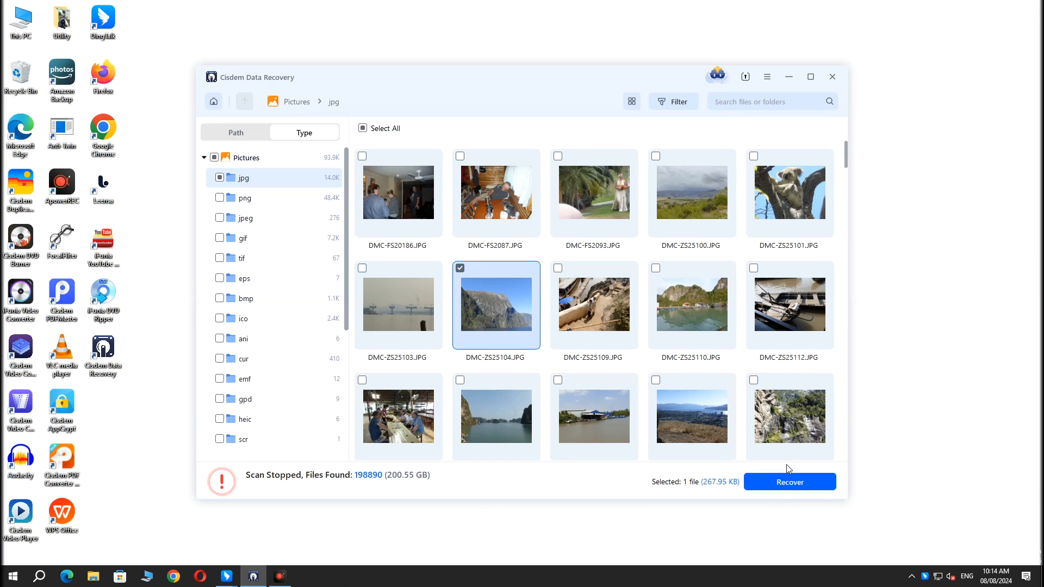
Step: Recover the marked photo with Choose folder... as destination and browse for the save folder
click(790, 481)
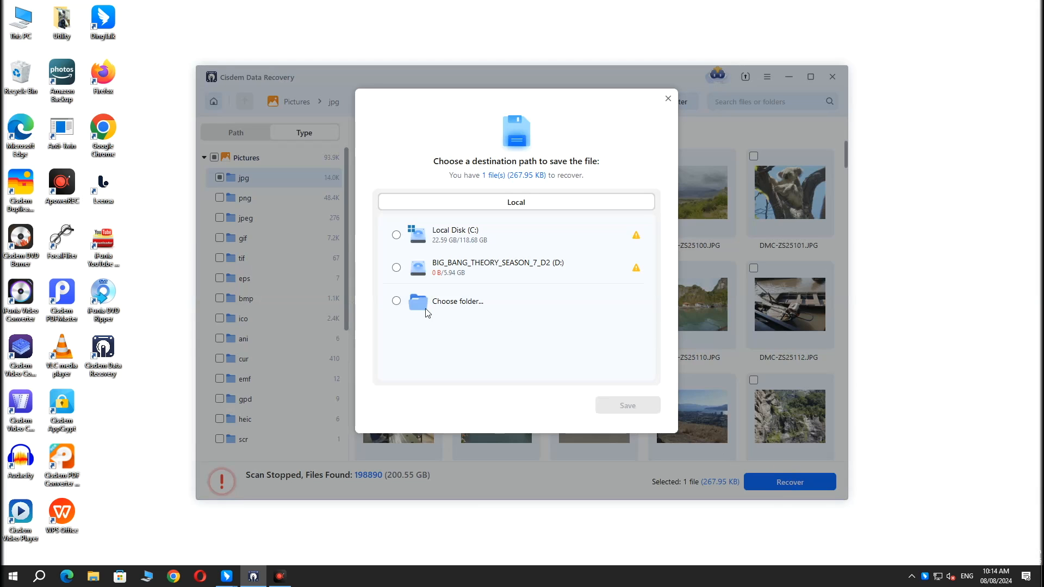
click(395, 301)
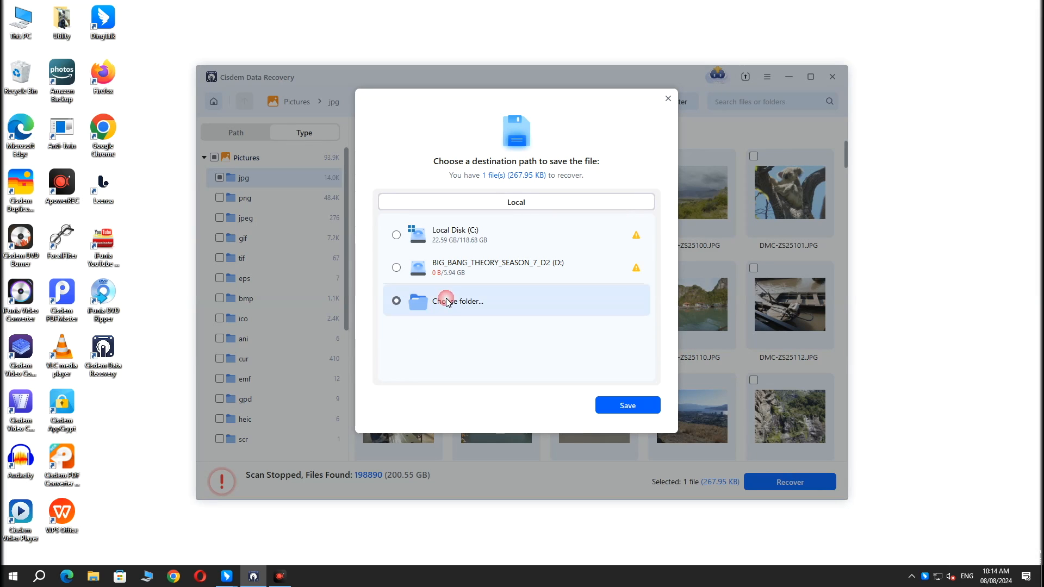
mouse_move(649, 426)
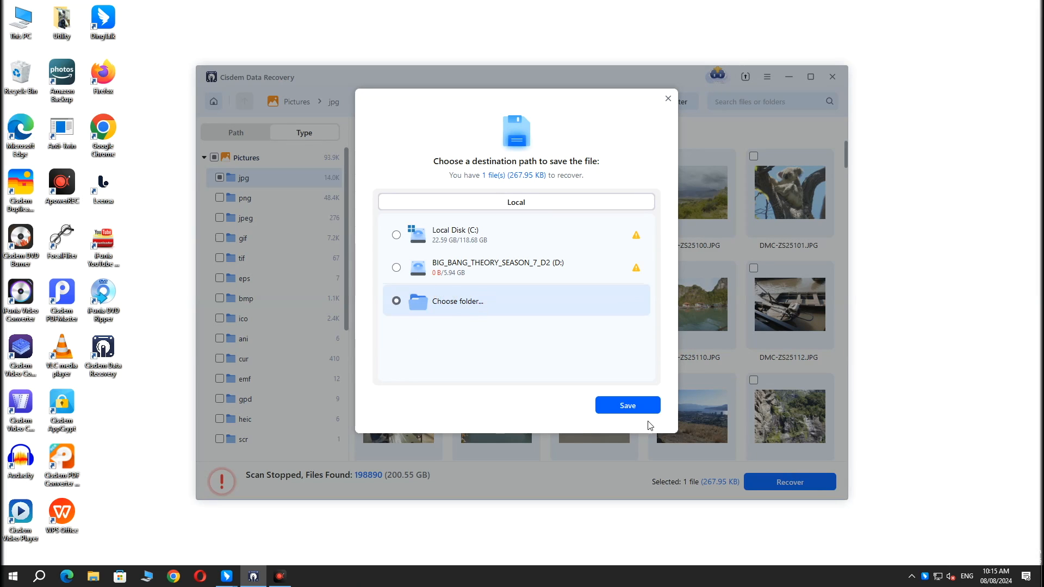
click(458, 301)
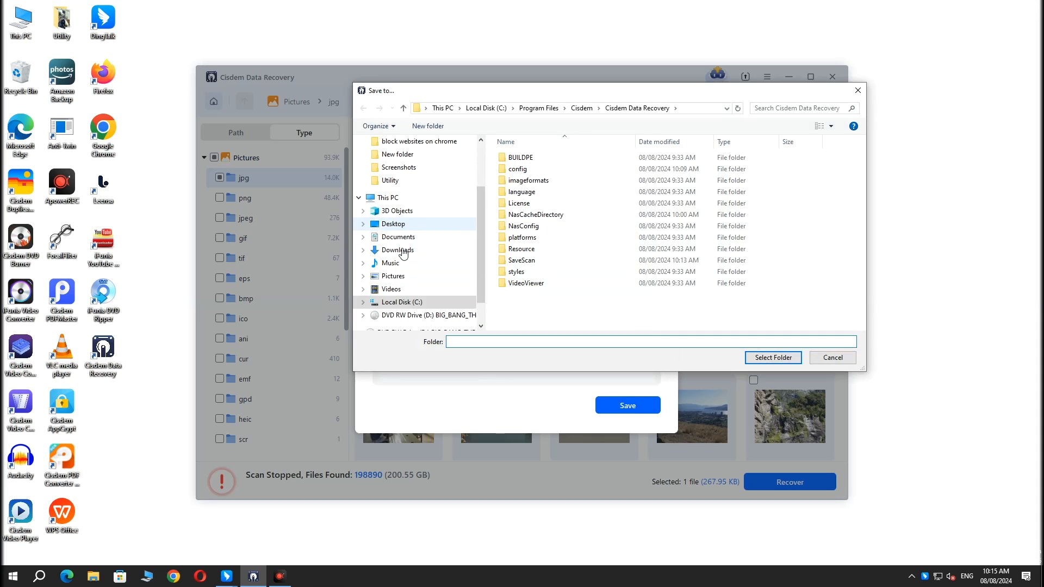
mouse_move(432, 226)
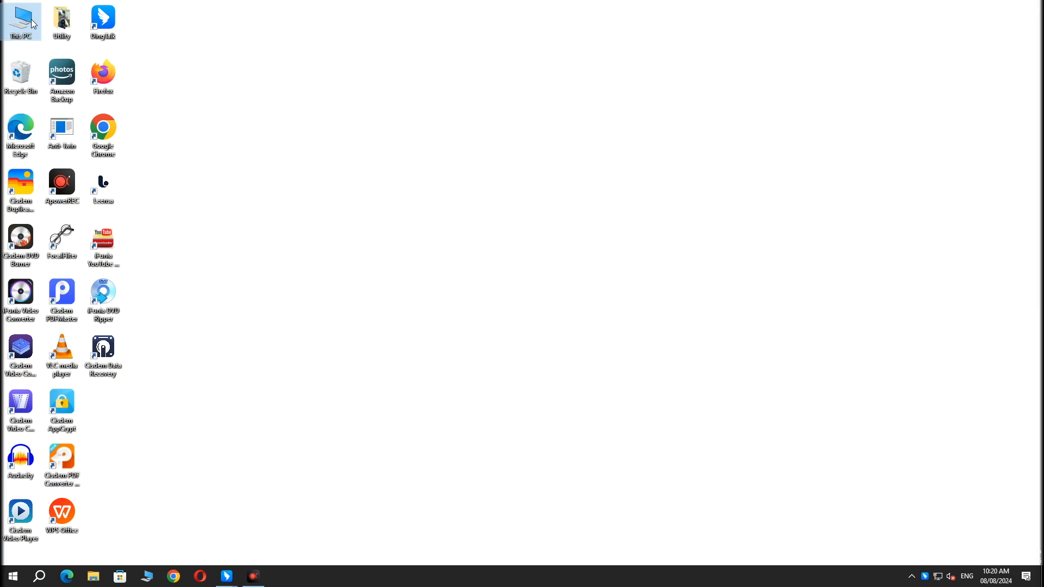
Step: From This PC, reach the View settings in Folder Options
double_click(20, 19)
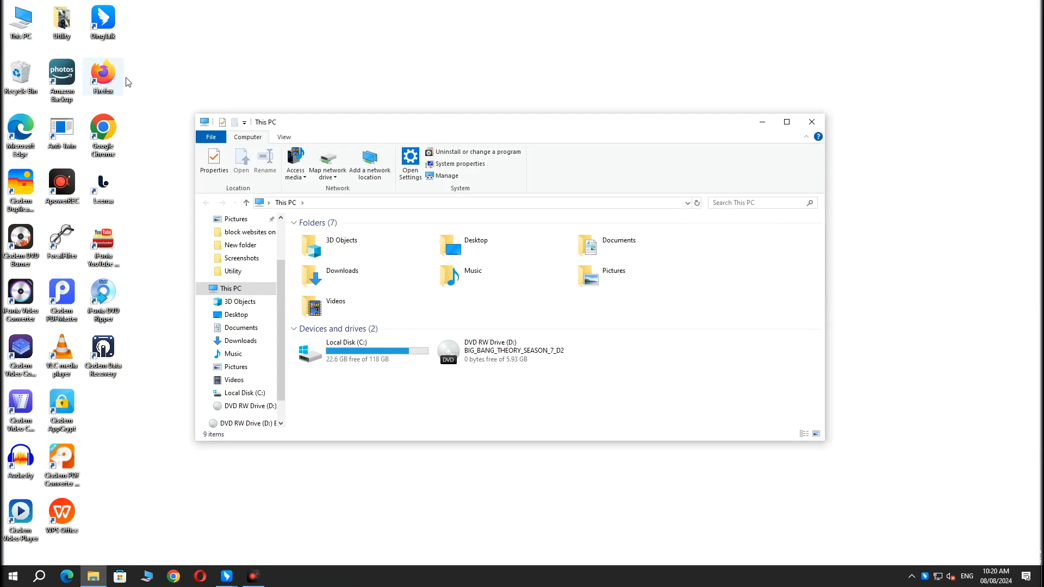
click(284, 137)
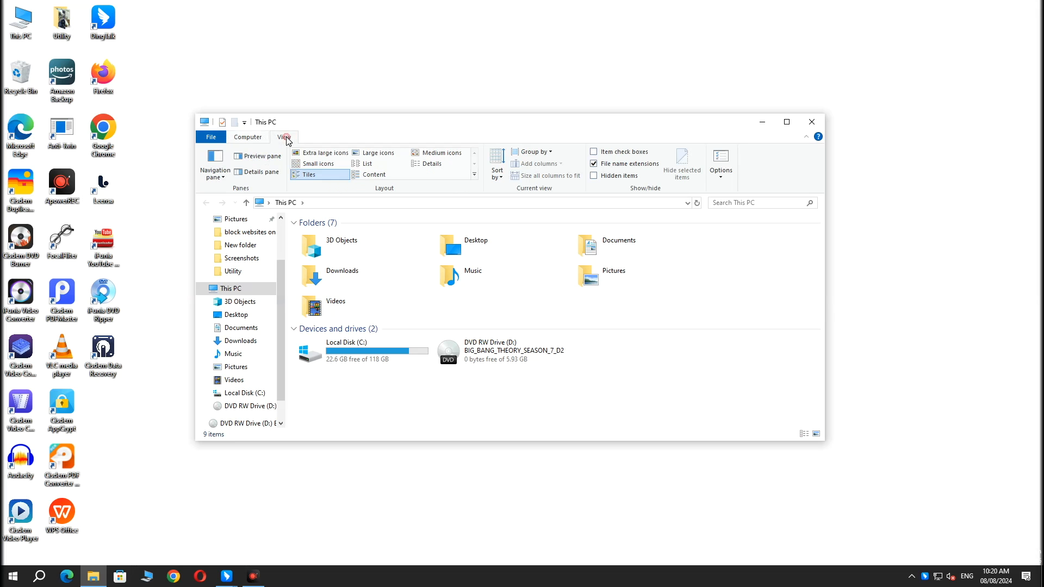
mouse_move(720, 157)
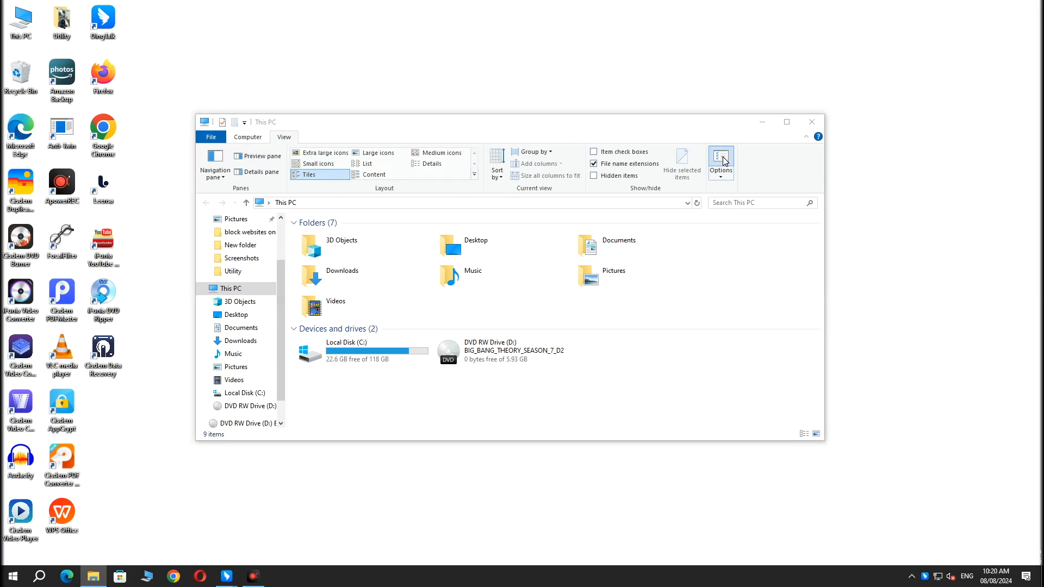
click(720, 157)
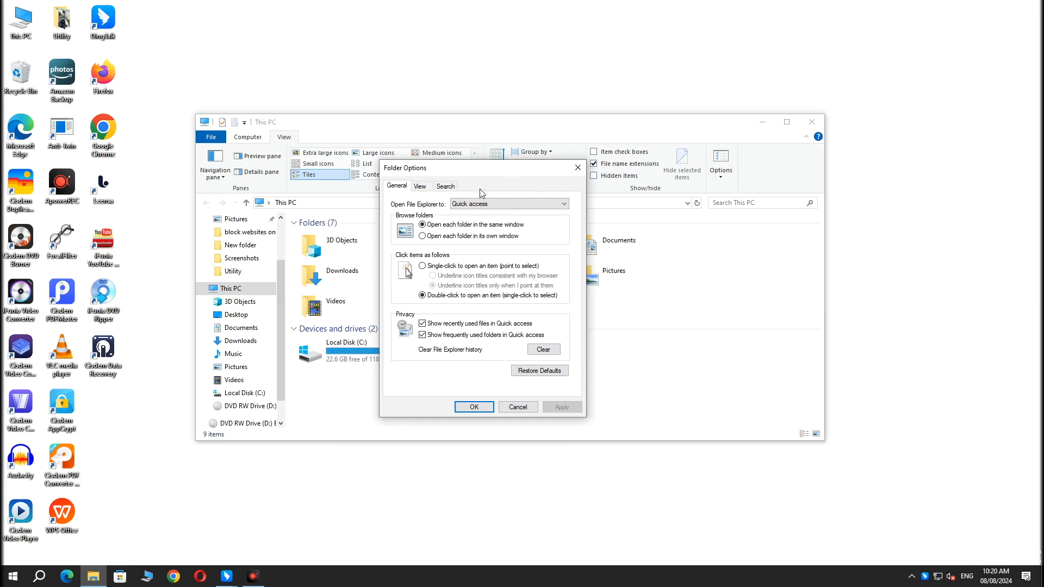
click(420, 186)
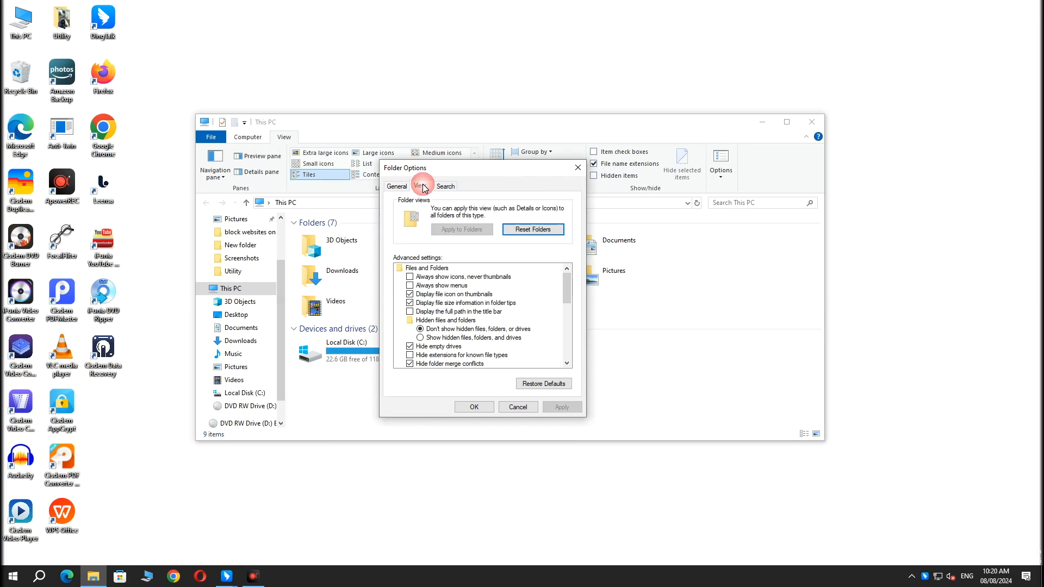
mouse_move(420, 311)
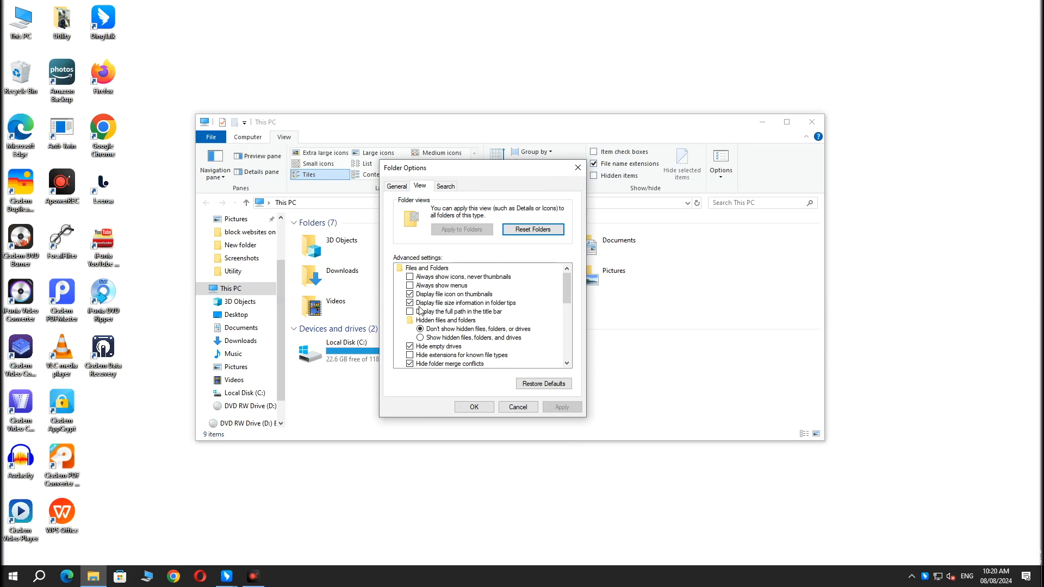
Step: Enable 'Show hidden files, folders, and drives' and confirm with Apply and OK
click(419, 337)
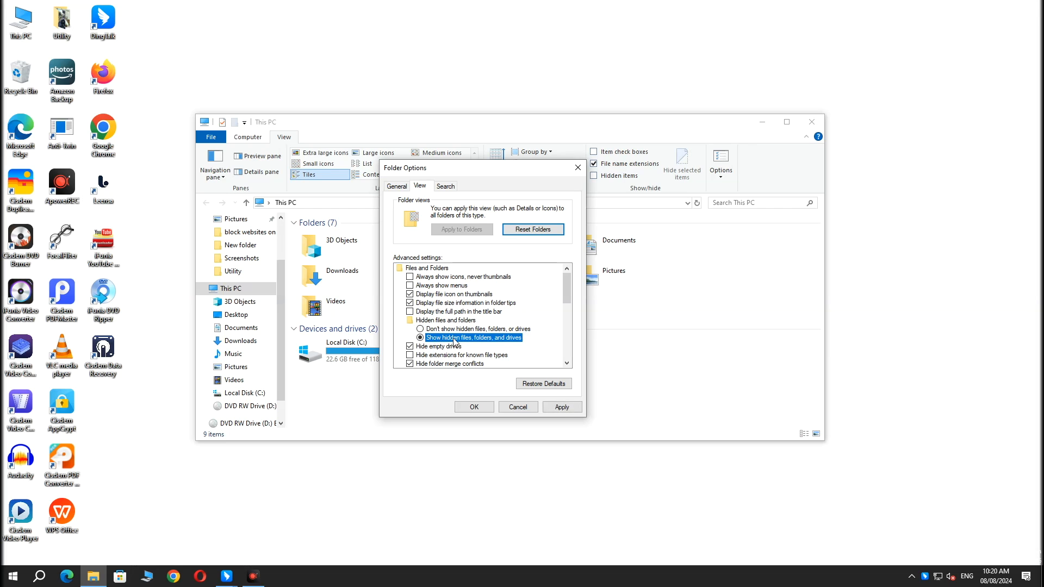
mouse_move(513, 340)
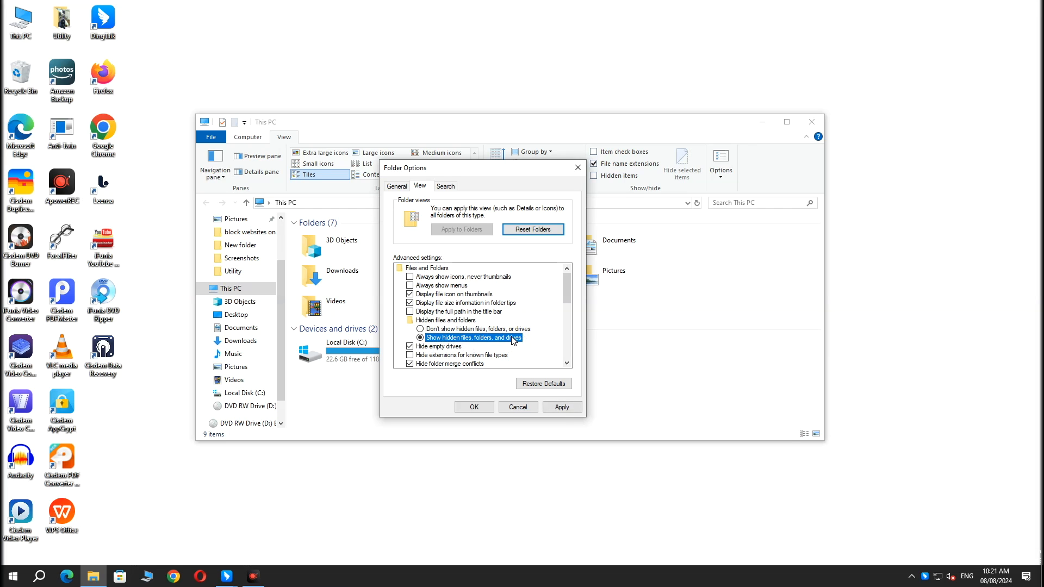
click(473, 406)
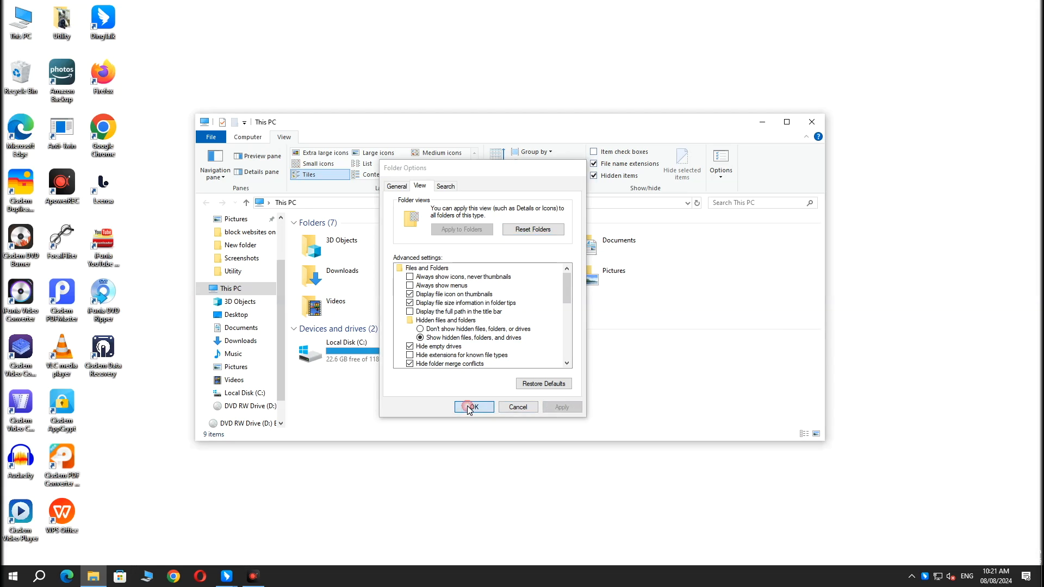
click(473, 407)
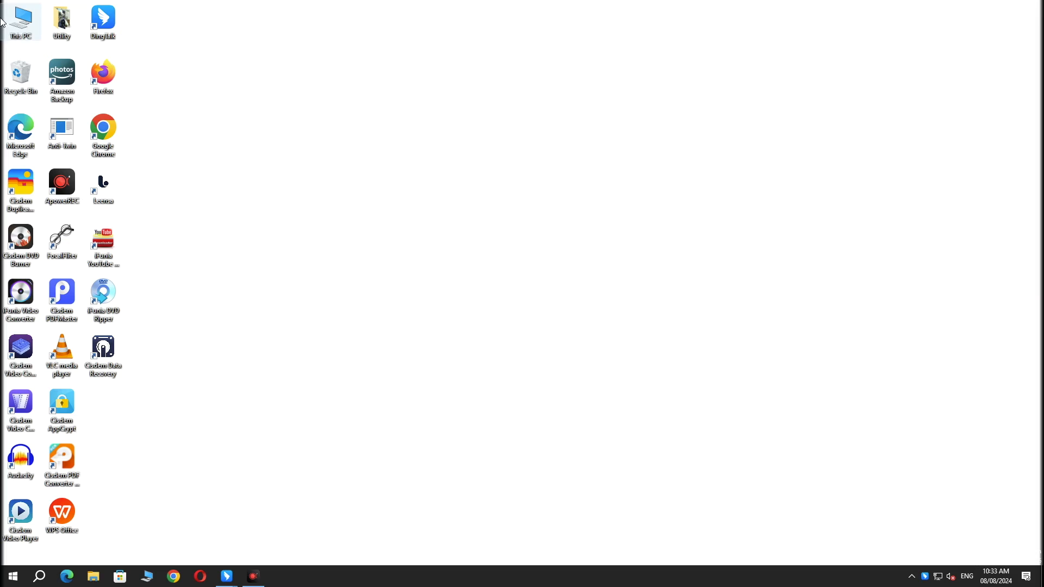
Step: Go to shell:UsersFilesFolder and bring up the Documents folder's Properties
double_click(20, 19)
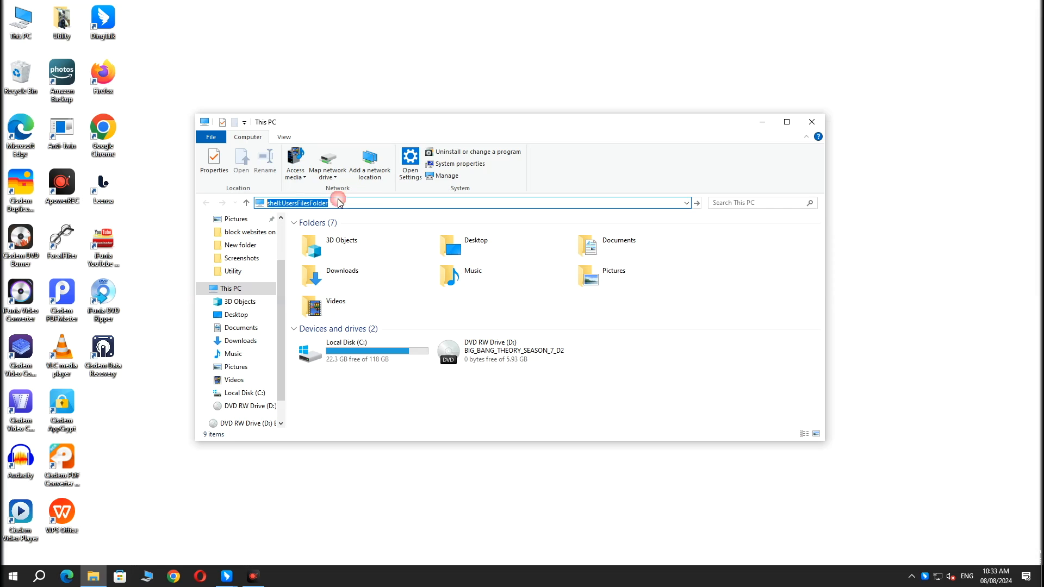
click(339, 202)
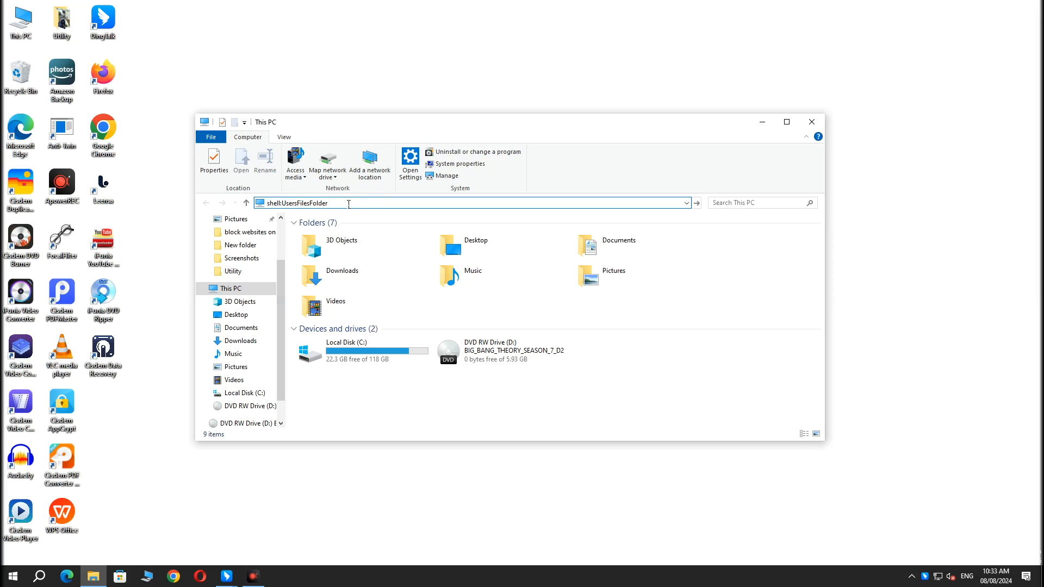
key(Return)
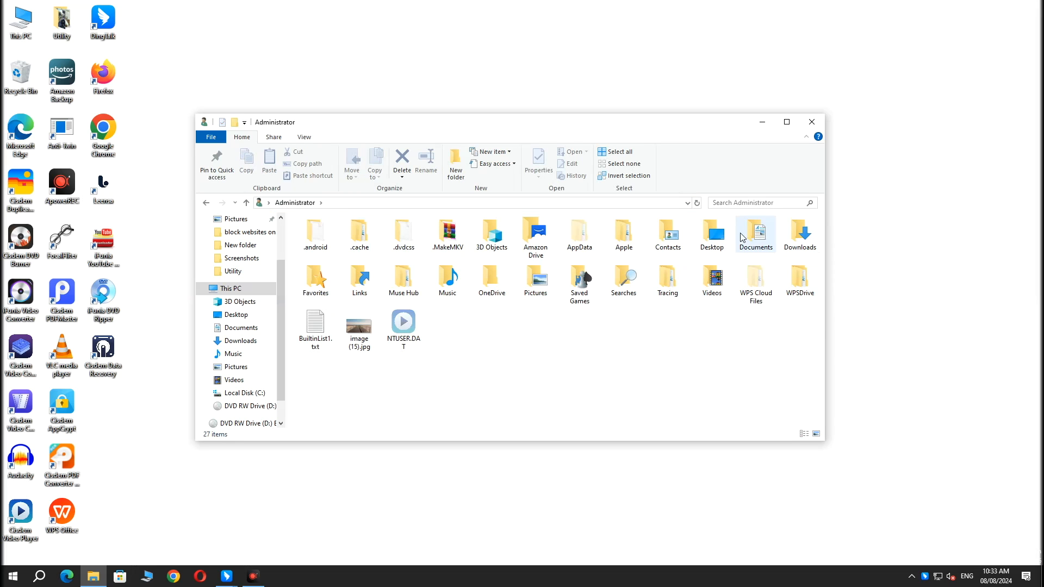
right_click(755, 232)
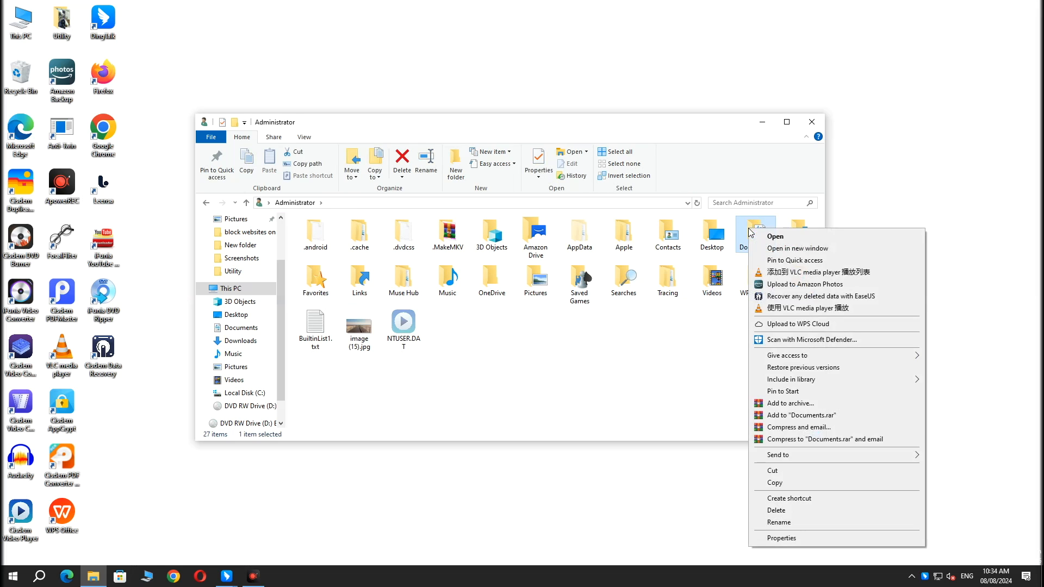
mouse_move(781, 538)
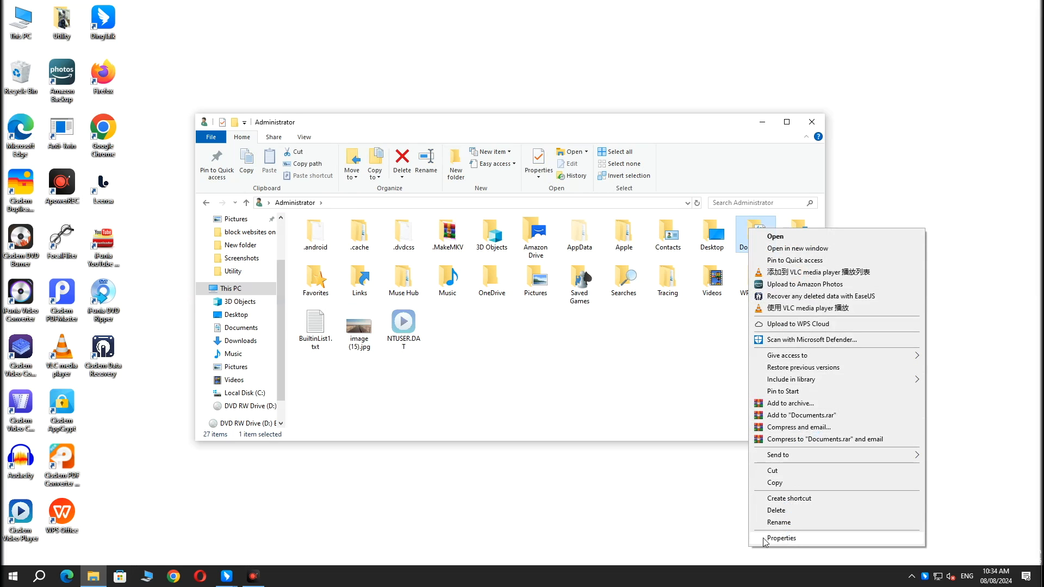
click(781, 539)
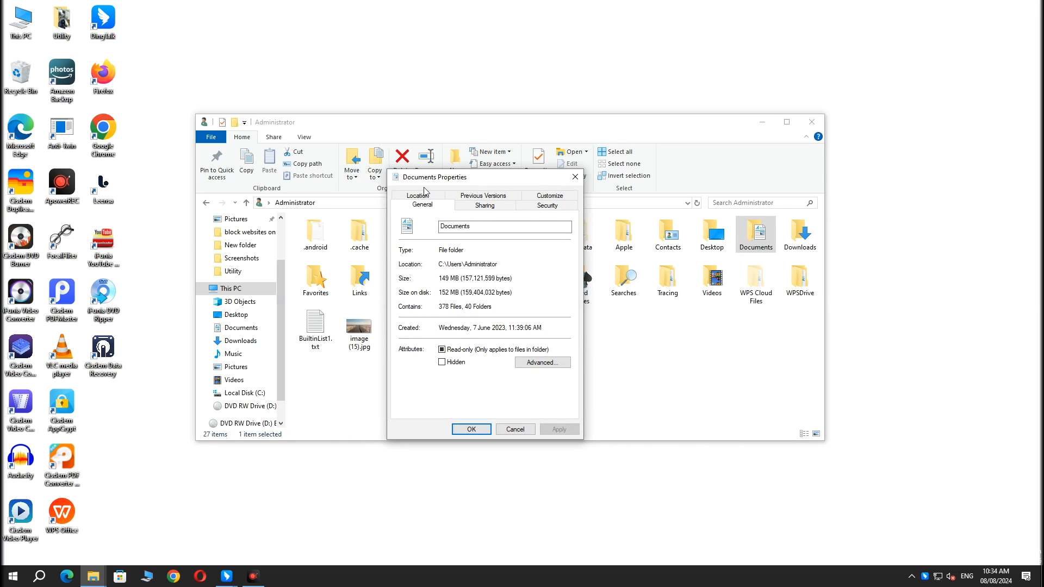
Step: On the Location settings, restore Documents to its default path and confirm
click(418, 206)
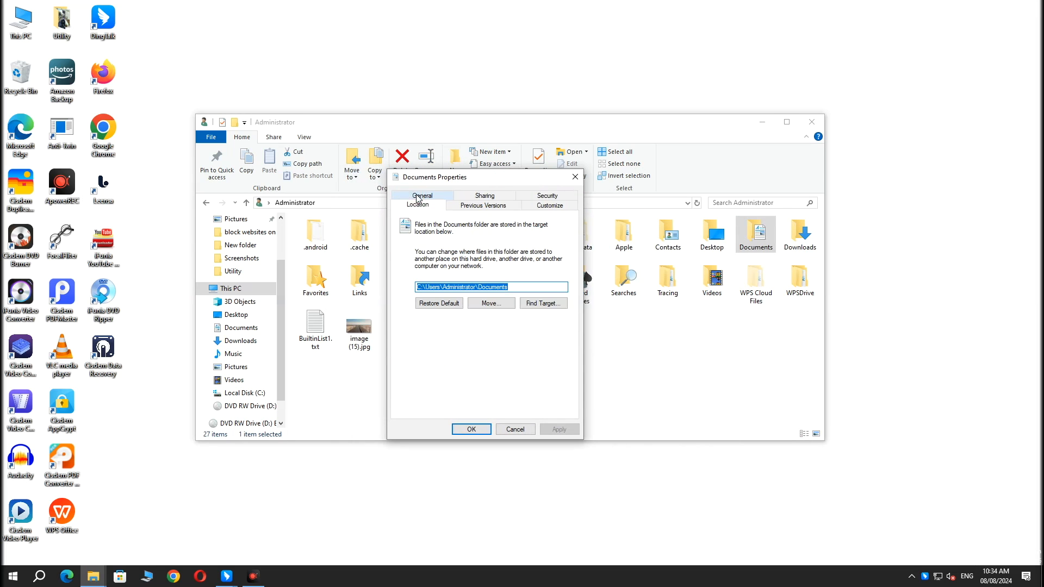
click(490, 287)
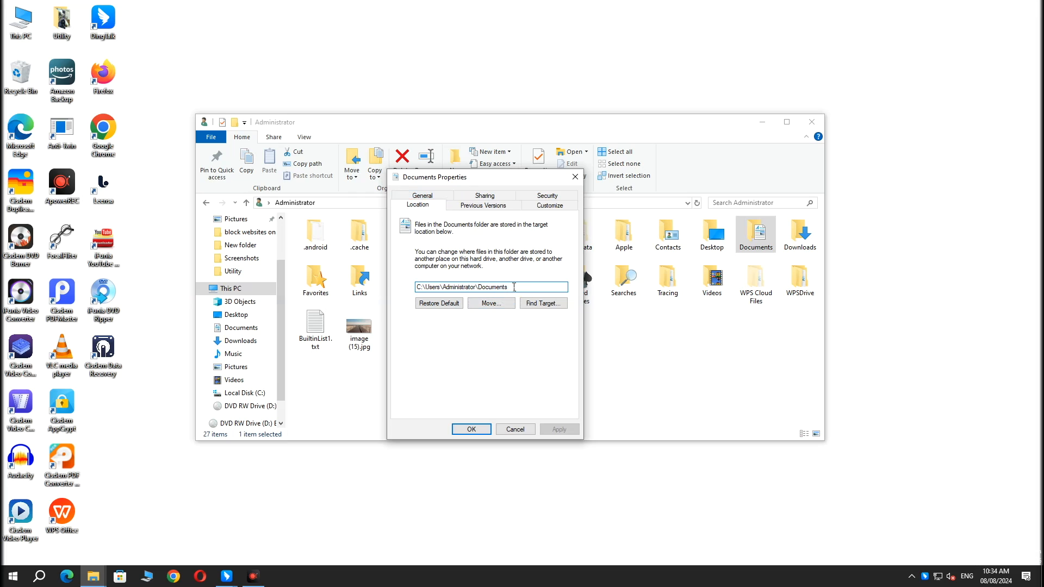
triple_click(490, 287)
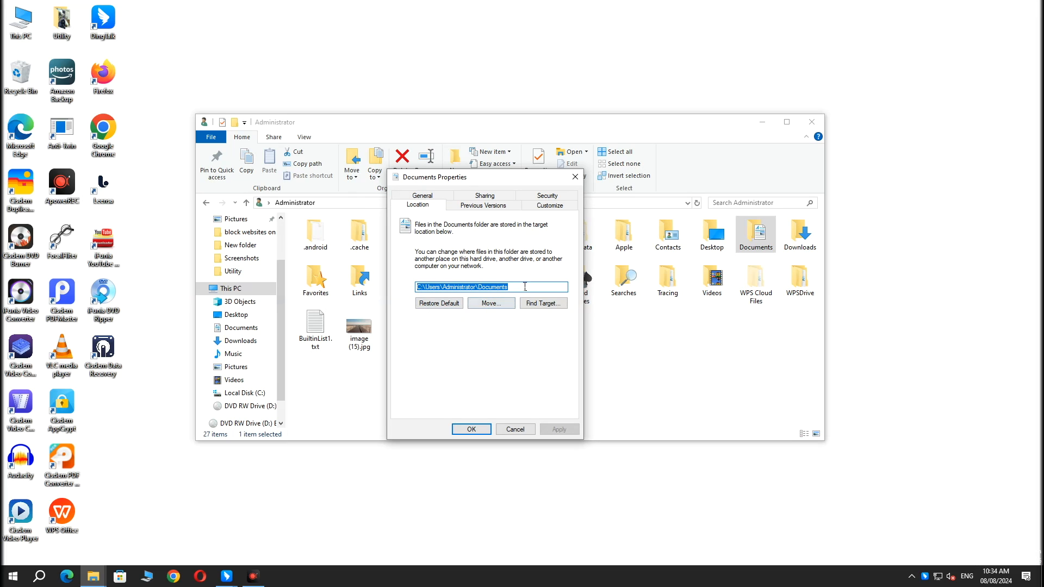
click(438, 304)
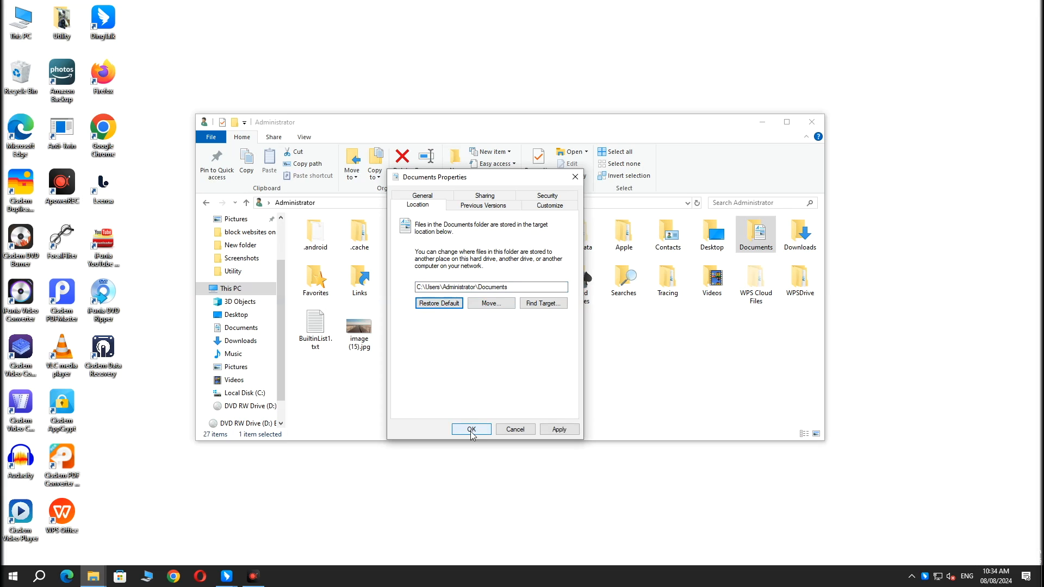
click(471, 428)
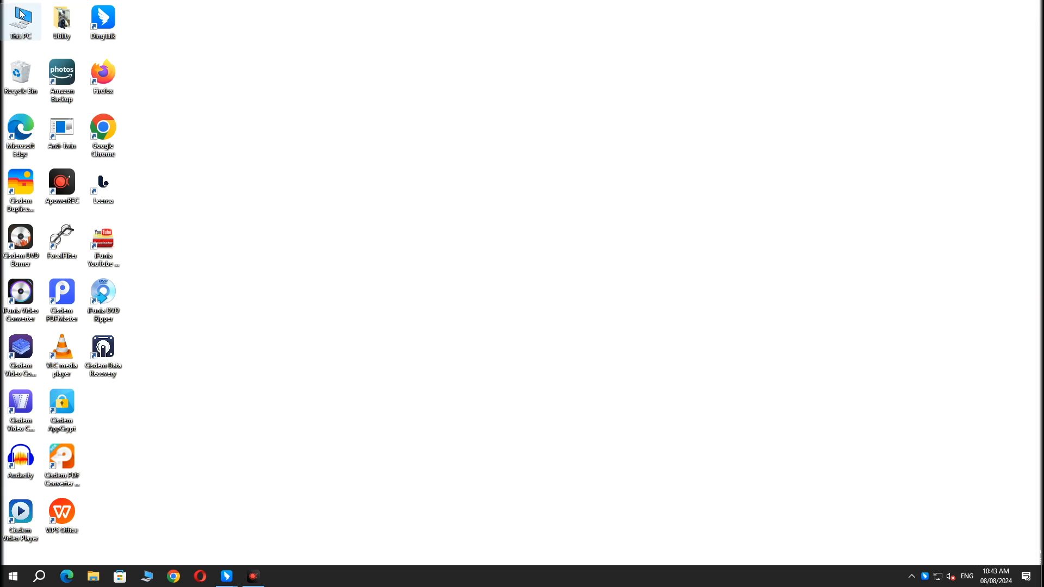
Step: Browse C:\Users\Administrator and inspect the Documents folder there
double_click(20, 20)
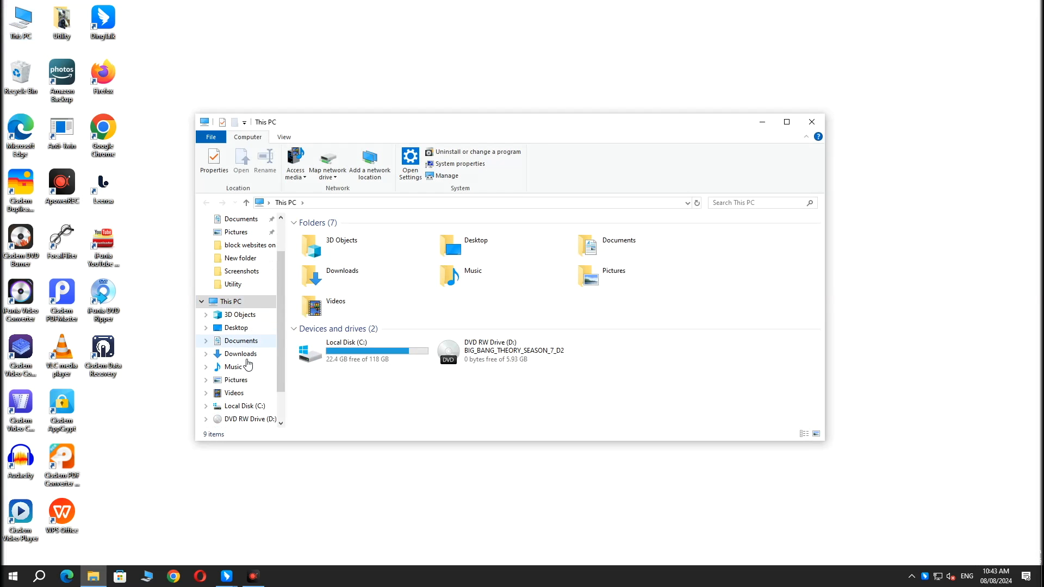
double_click(346, 343)
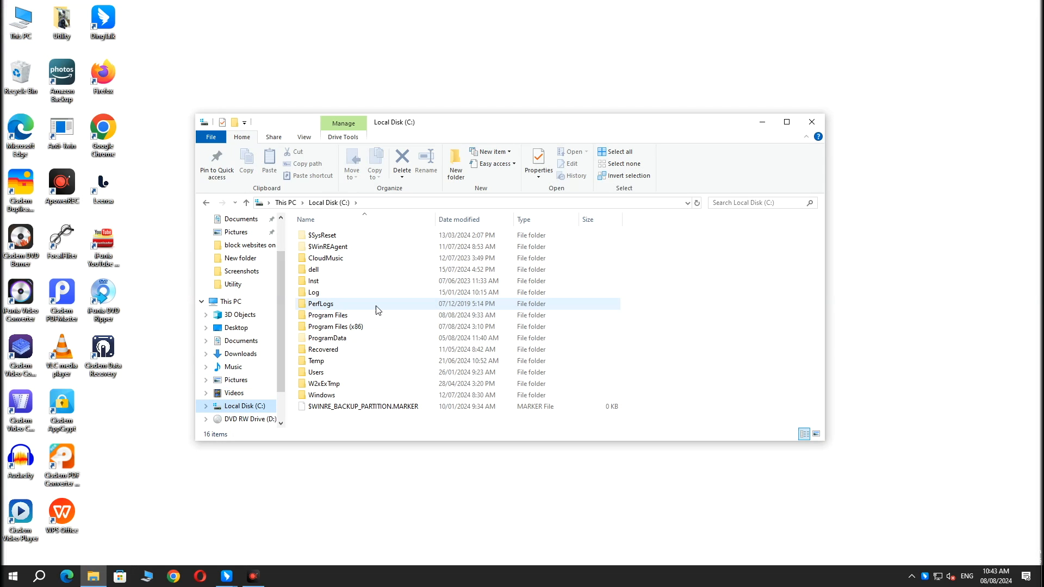
double_click(316, 372)
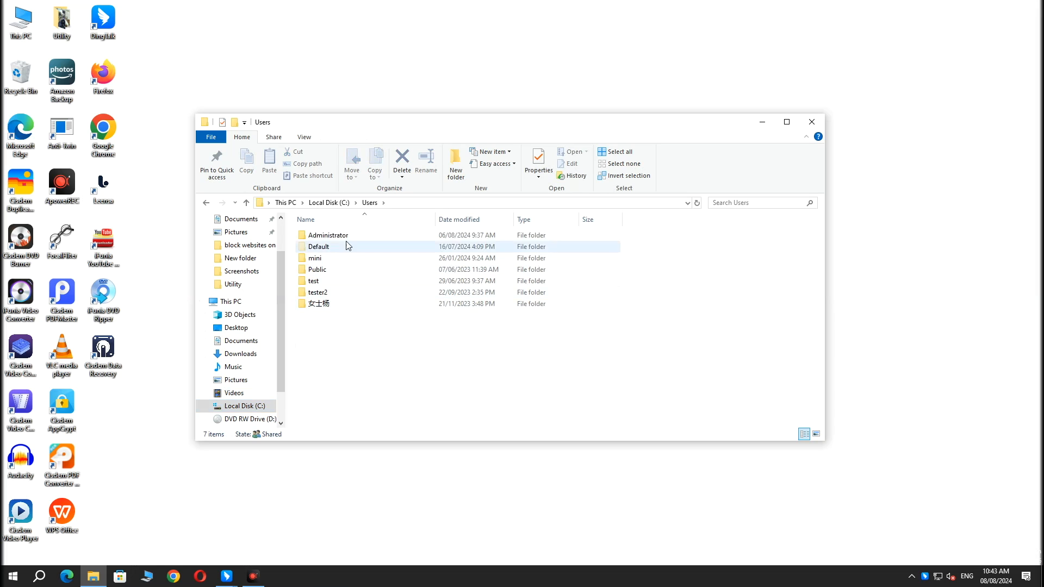
double_click(327, 235)
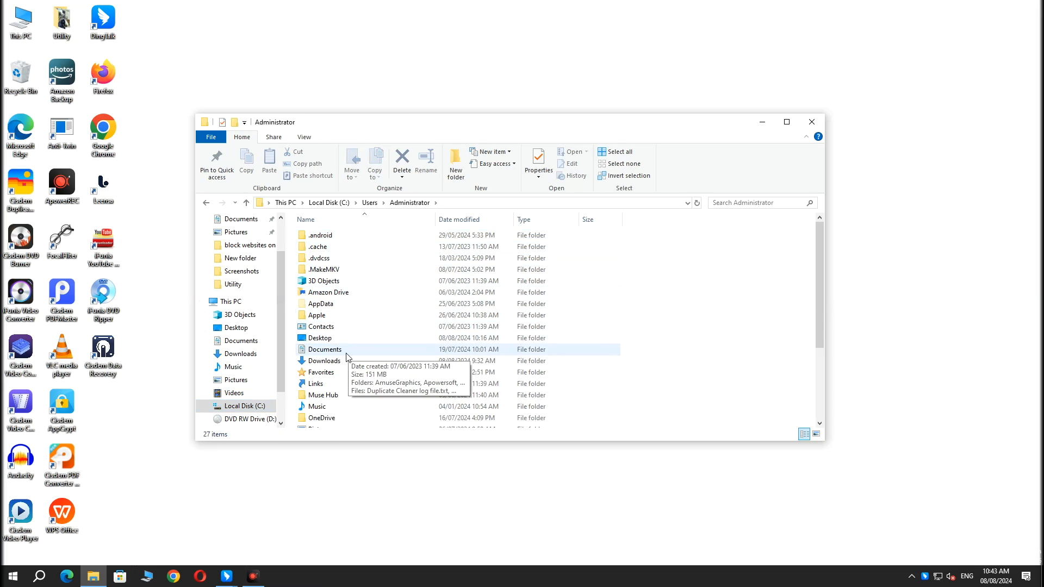
click(326, 349)
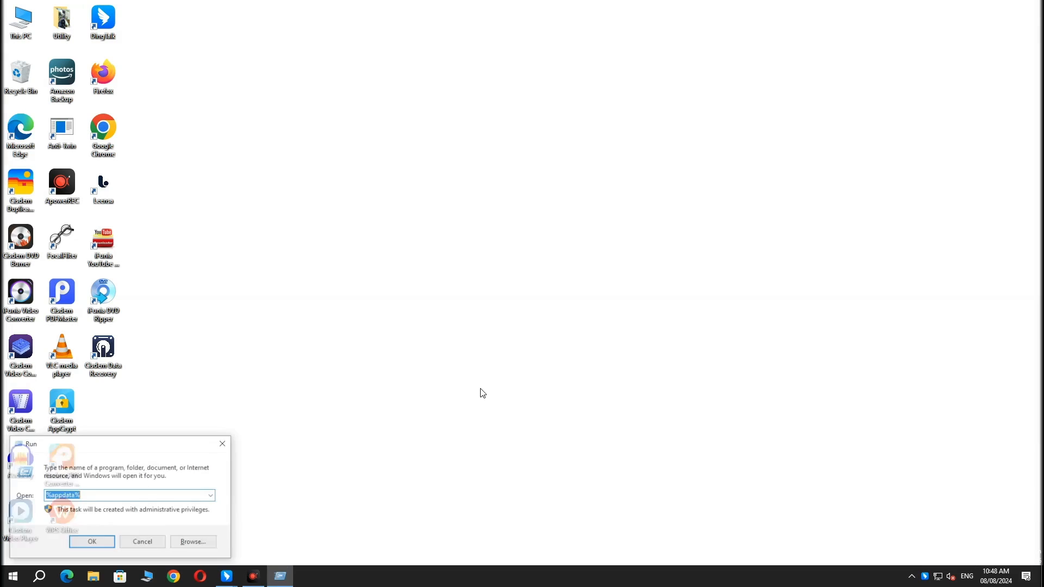
Step: Launch the Registry Editor via the Run box with regedit
text(regedit)
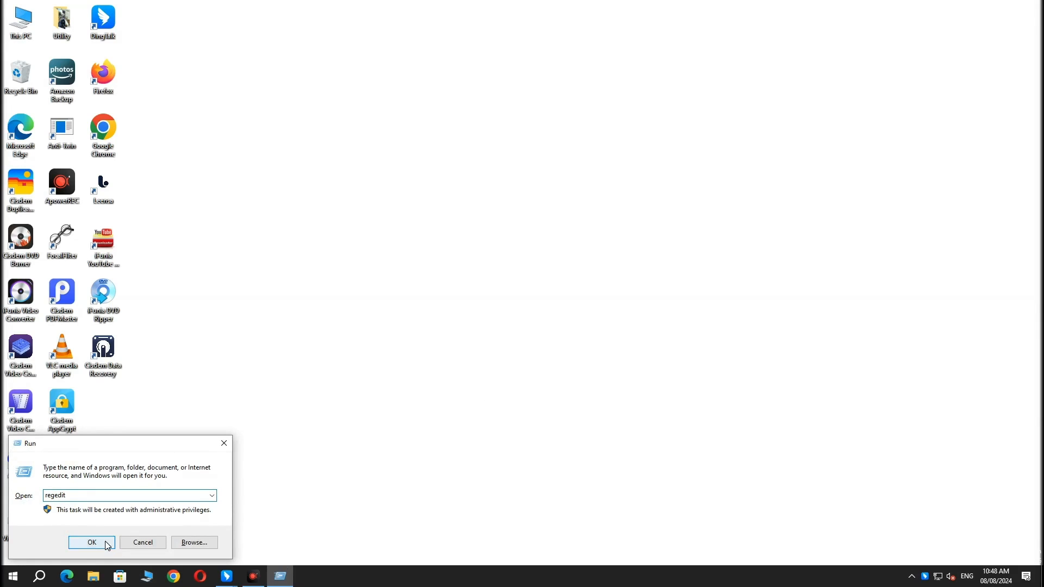
click(91, 541)
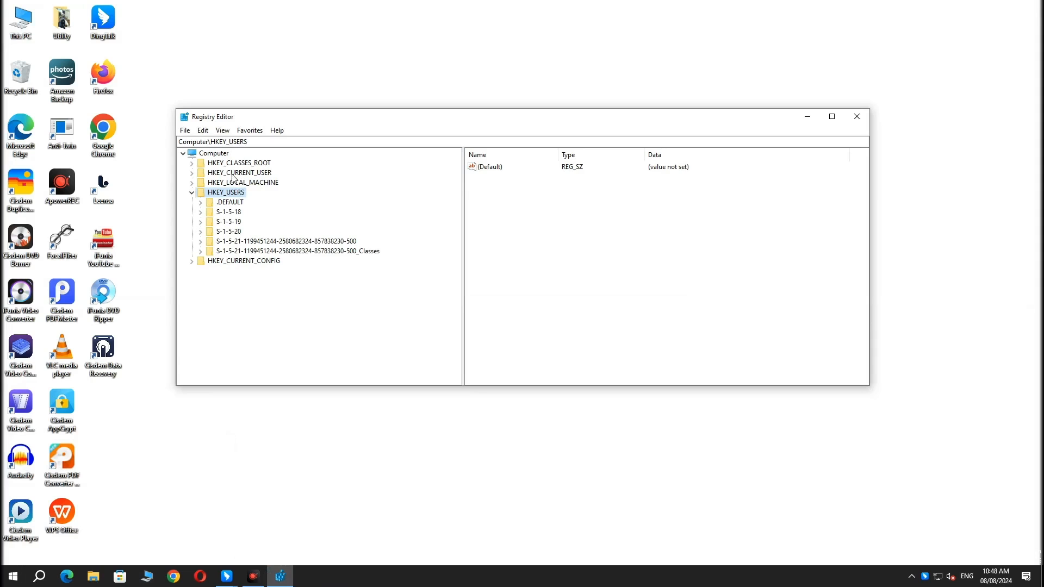
Step: Navigate the registry tree to HKCU\...\CurrentVersion\Explorer\Shell Folders
click(238, 173)
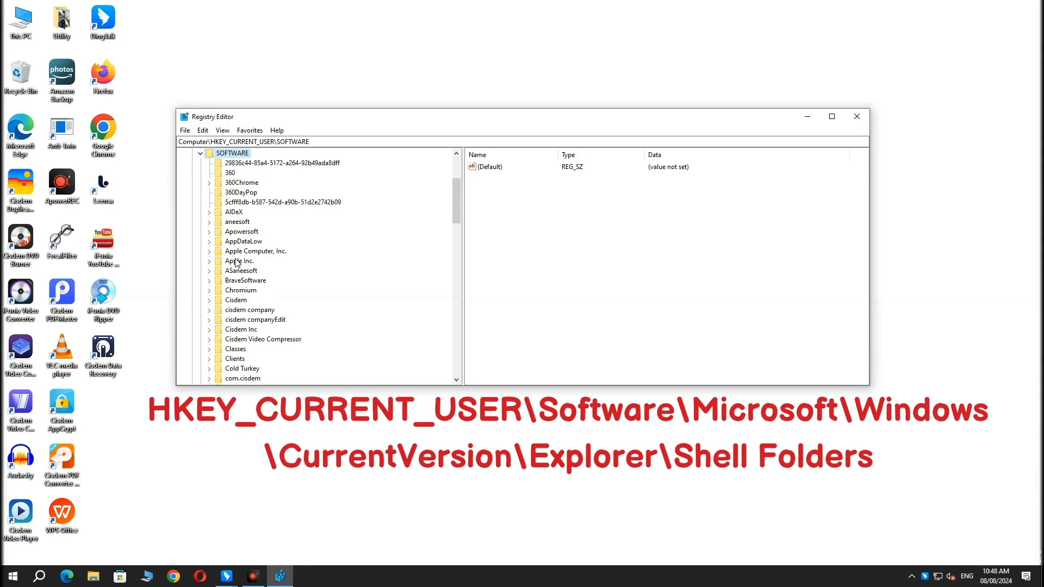
scroll(down, 3)
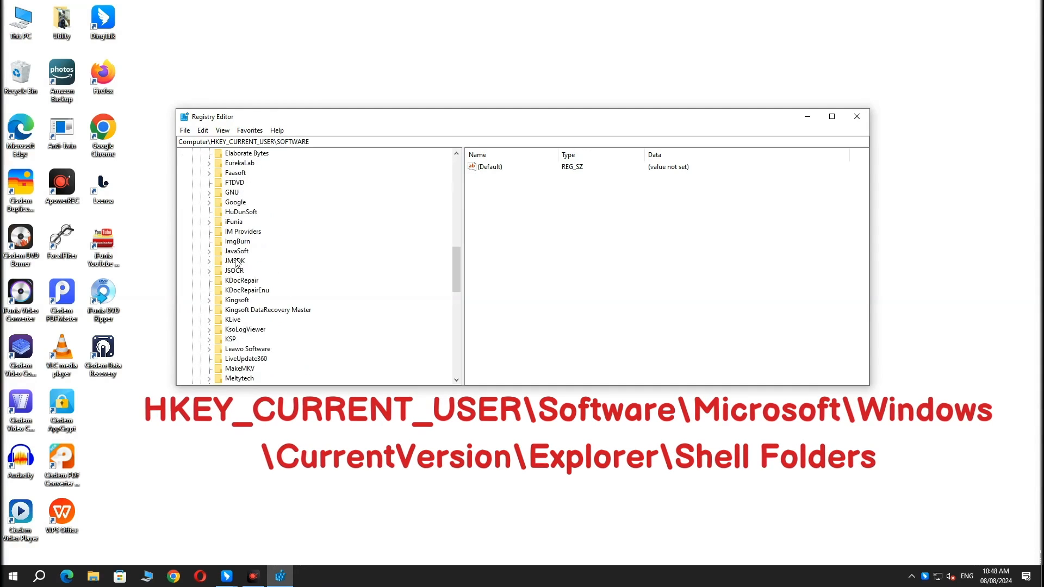
scroll(down, 3)
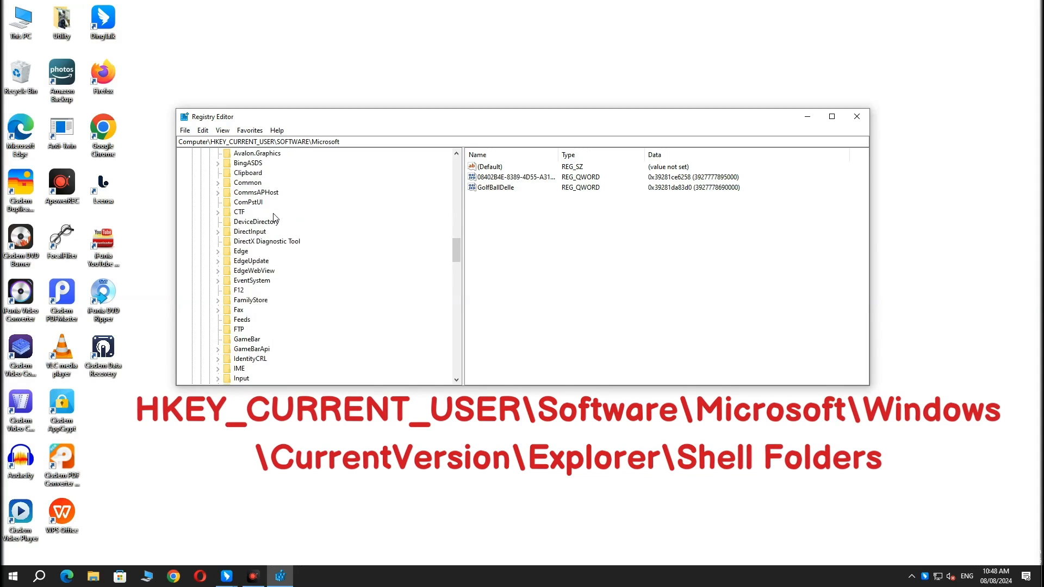
scroll(down, 3)
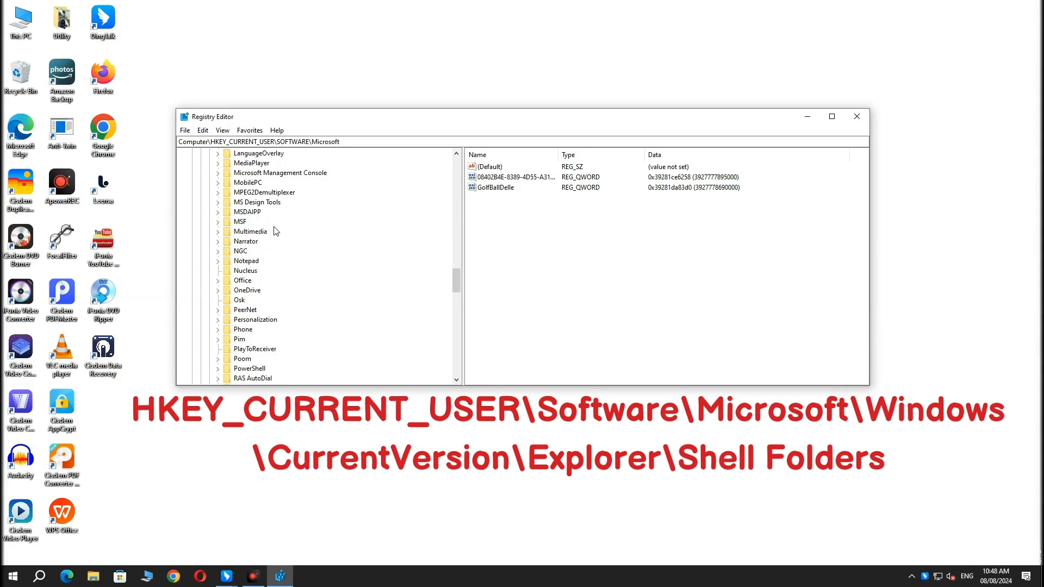
scroll(down, 3)
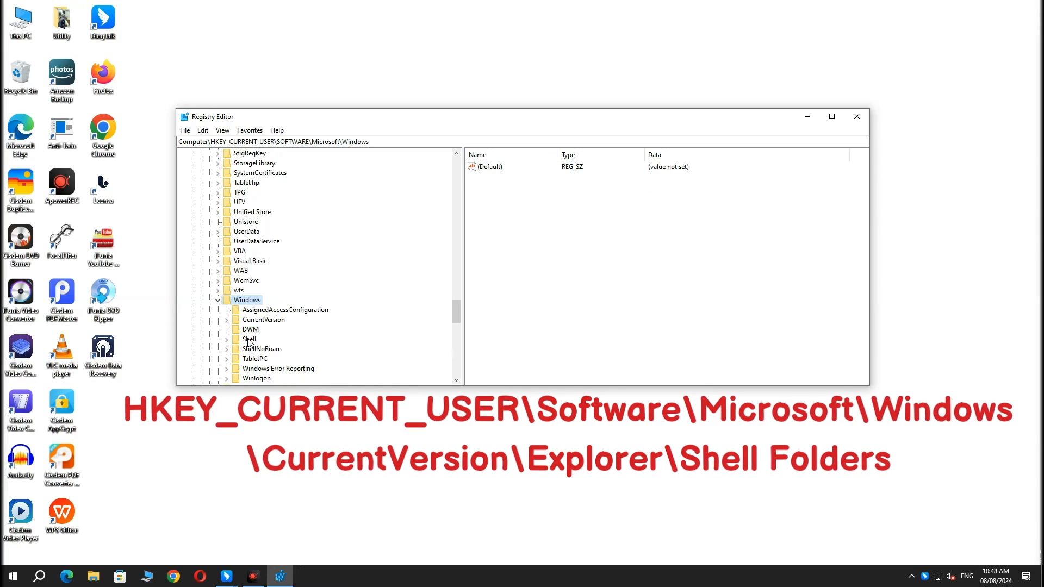
click(263, 320)
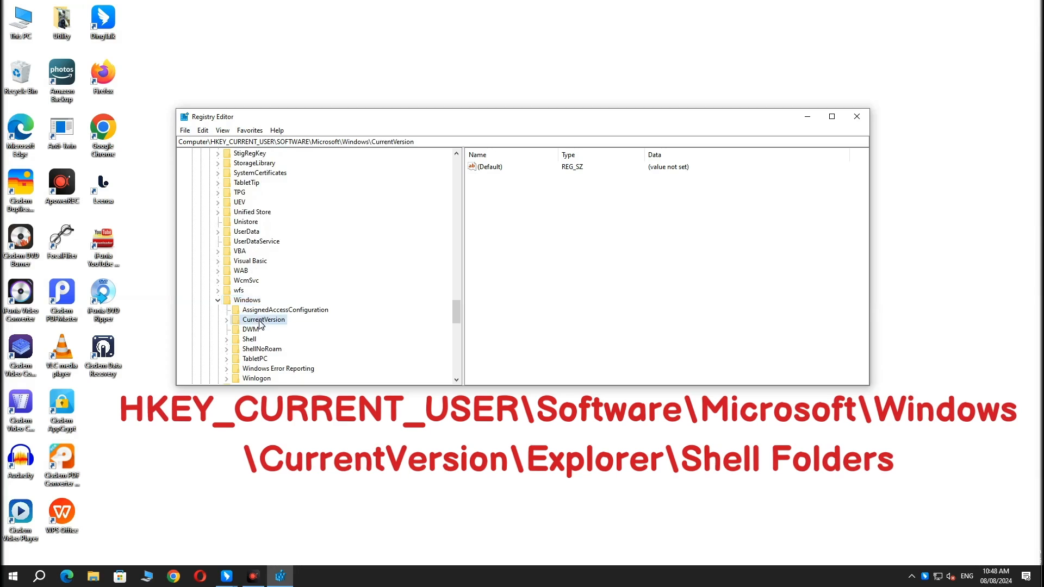
scroll(up, 3)
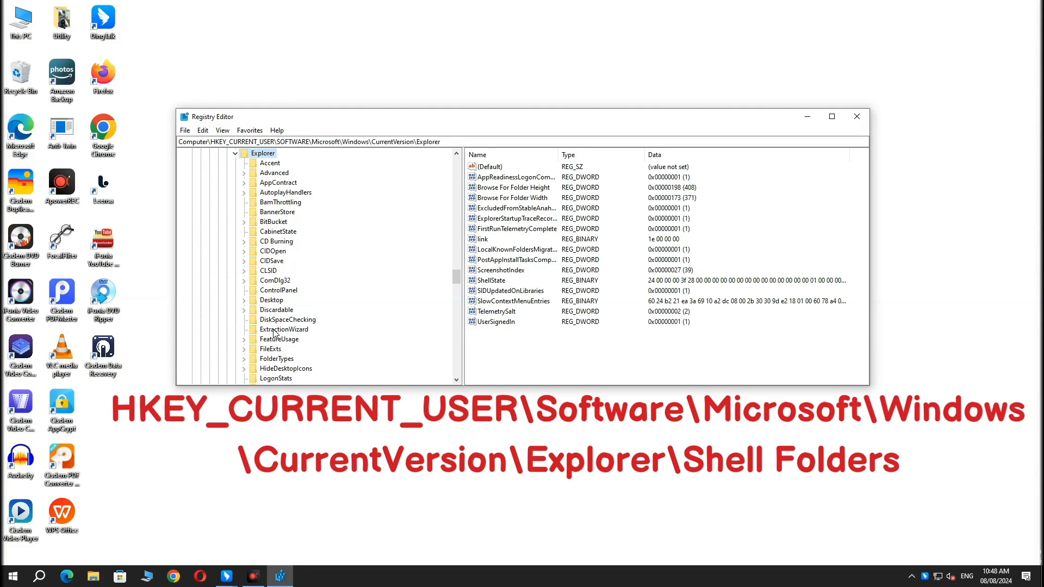
scroll(down, 3)
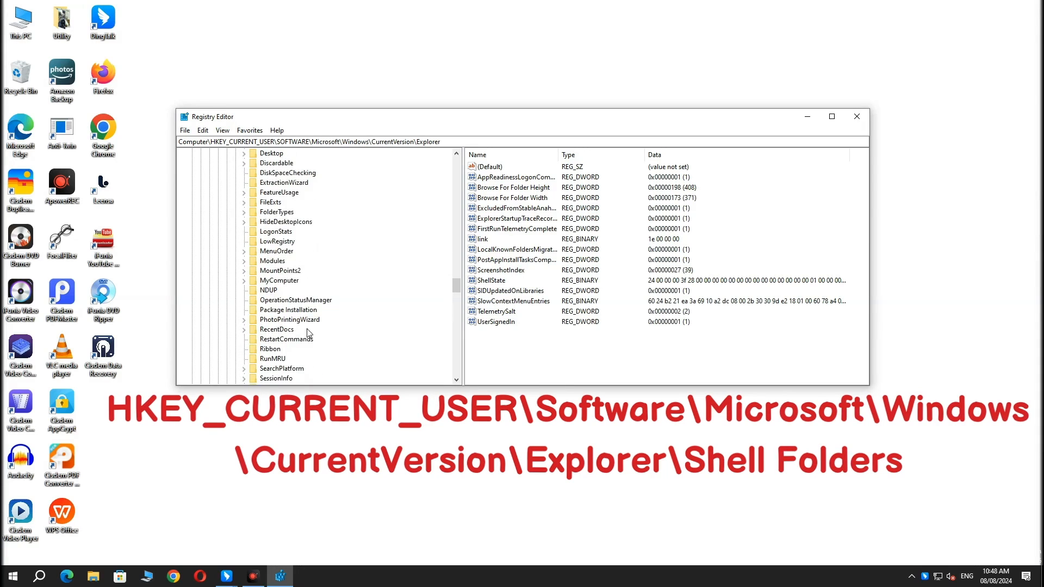
click(277, 329)
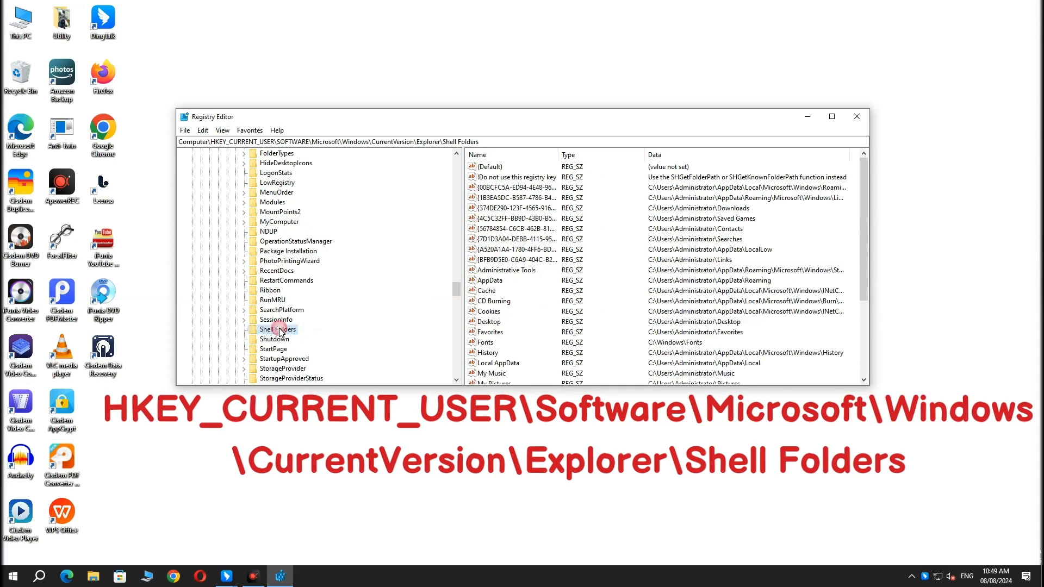
Step: Edit the Personal entry holding the Documents path
scroll(down, 3)
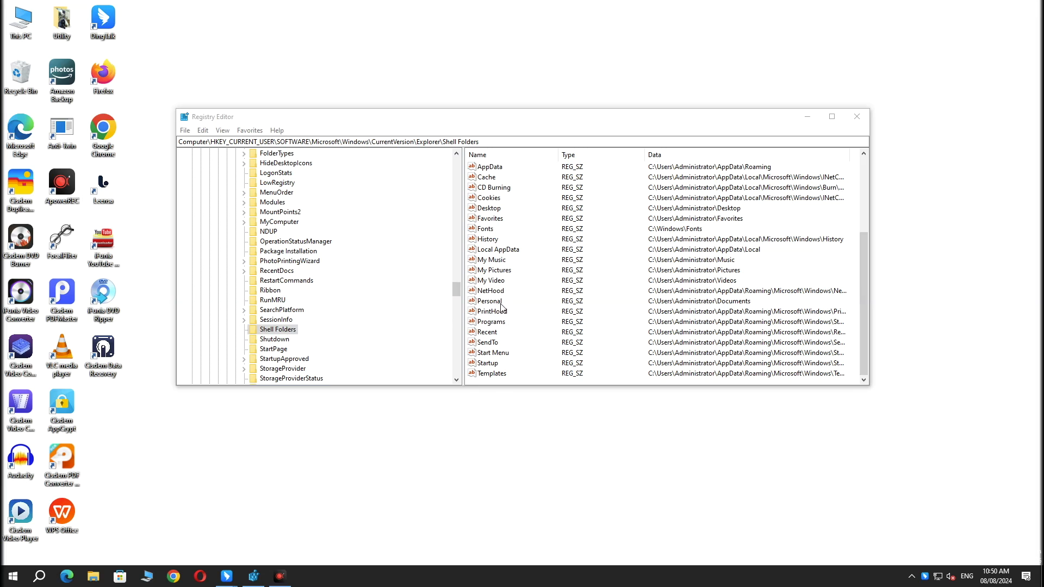
click(488, 302)
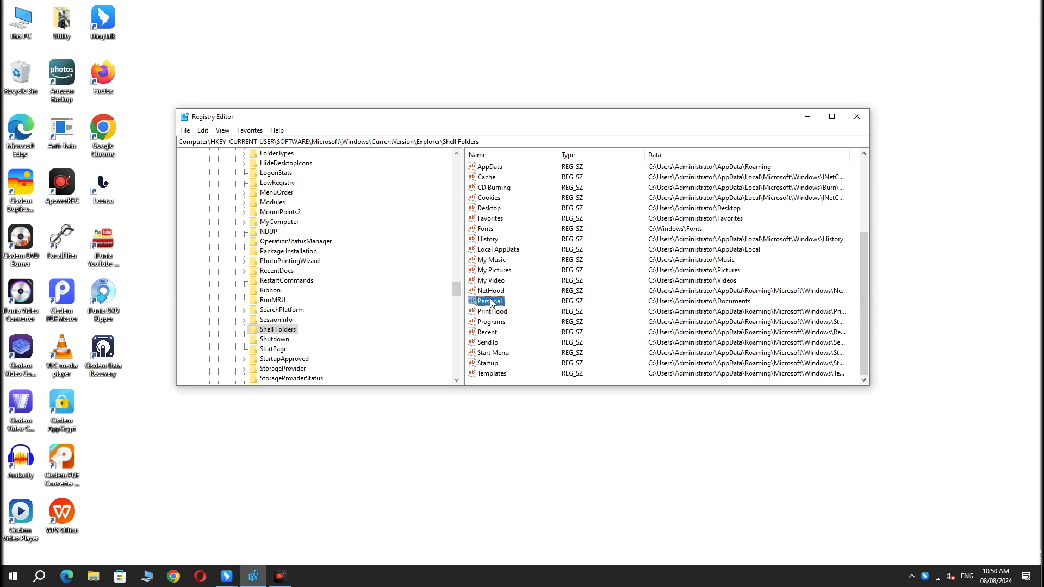
double_click(489, 300)
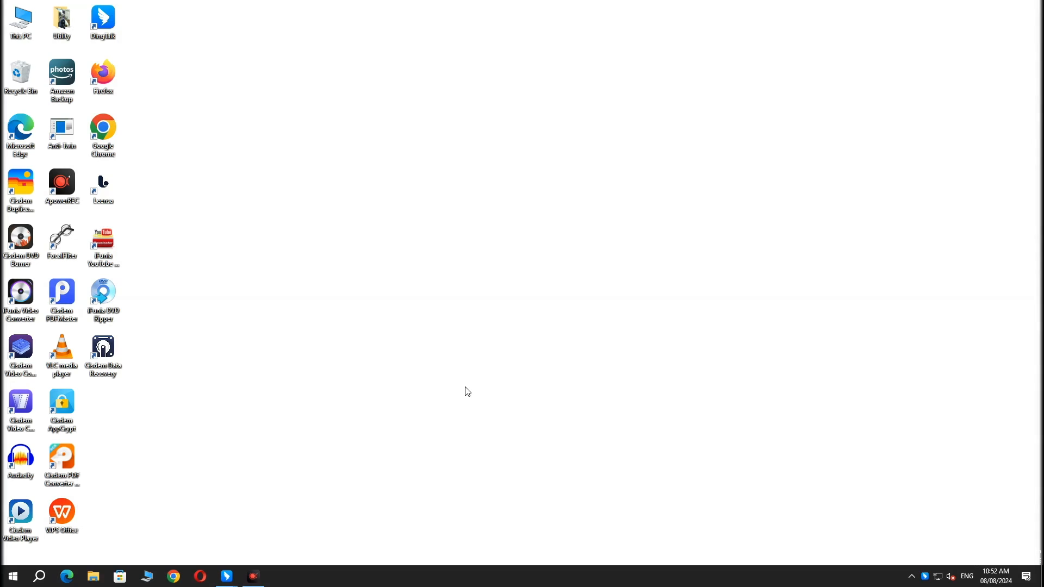
Step: Start Command Prompt as administrator from Windows search
click(39, 577)
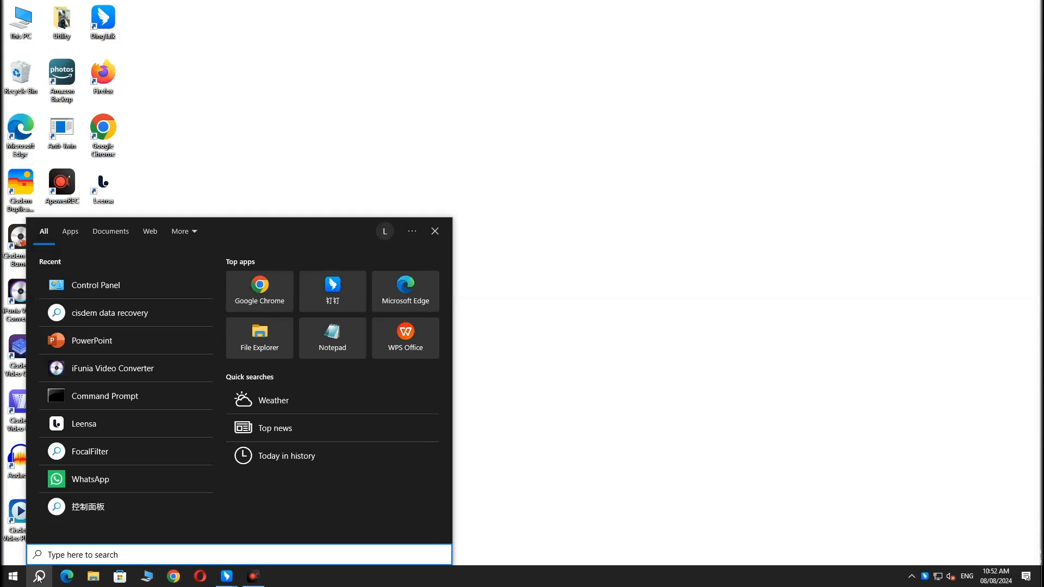
text(cmd)
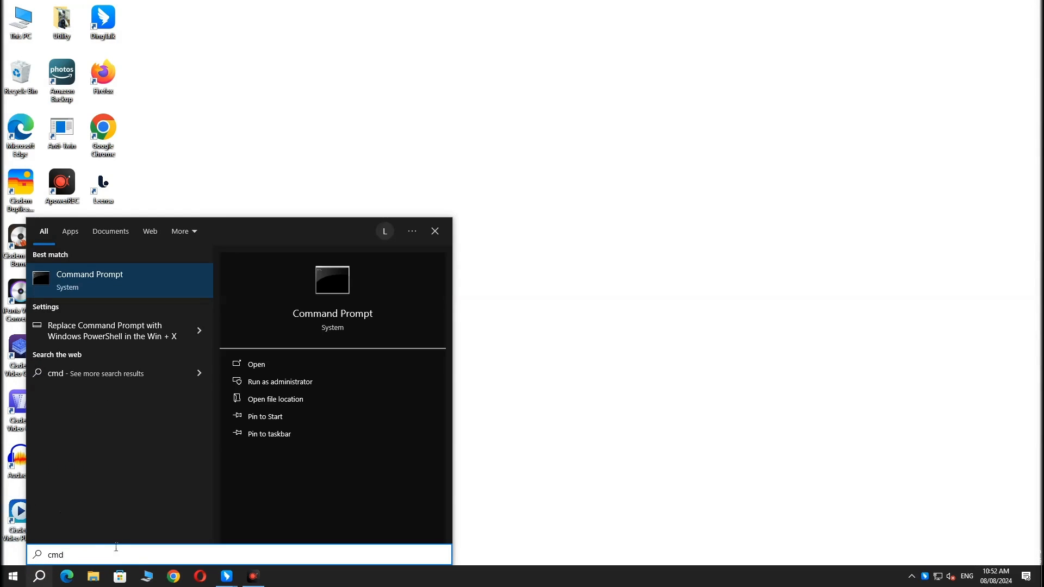
click(280, 382)
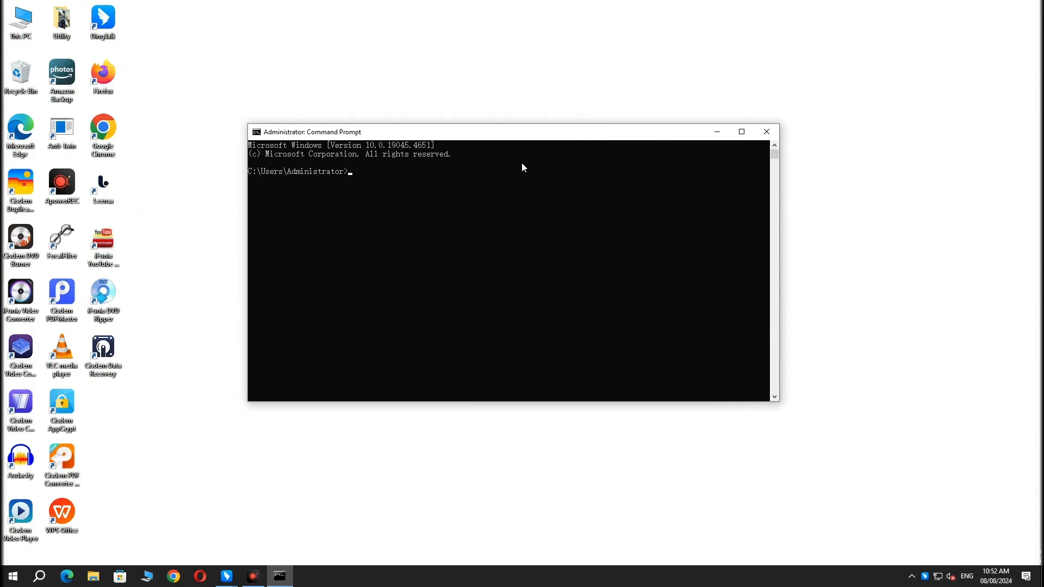
Step: Run attrib +r -s -h %USERPROFILE%\Documents /s /d in the admin Command Prompt
text(attrib +r -s -h %USERPROFILE%\Documents /s /d)
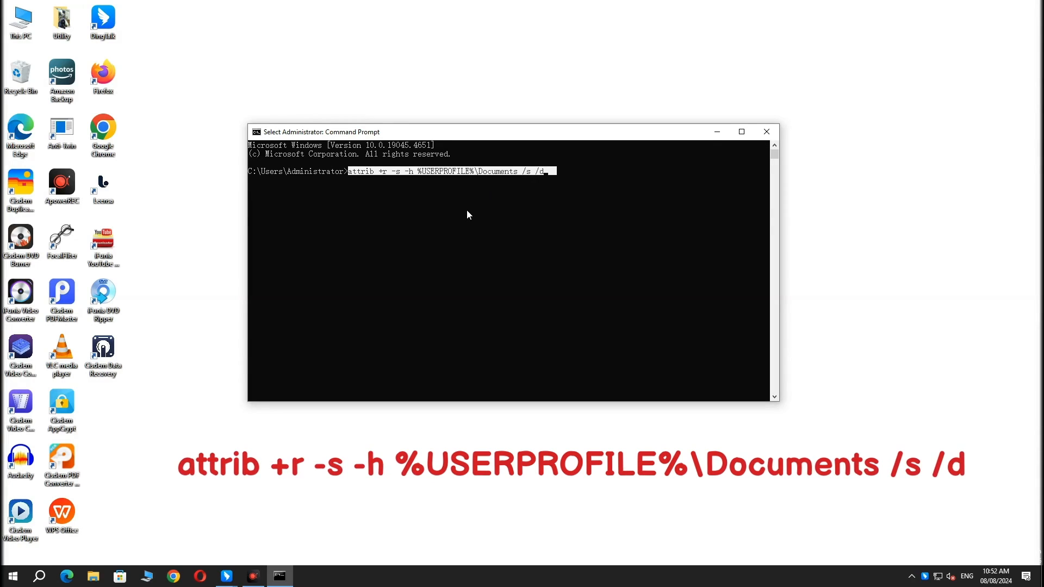
mouse_move(346, 177)
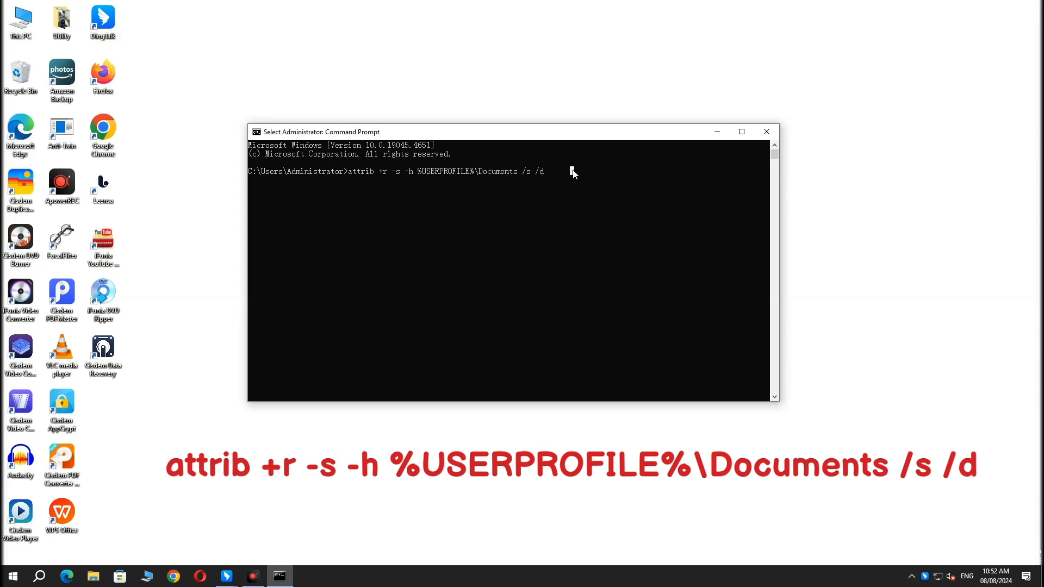
click(39, 576)
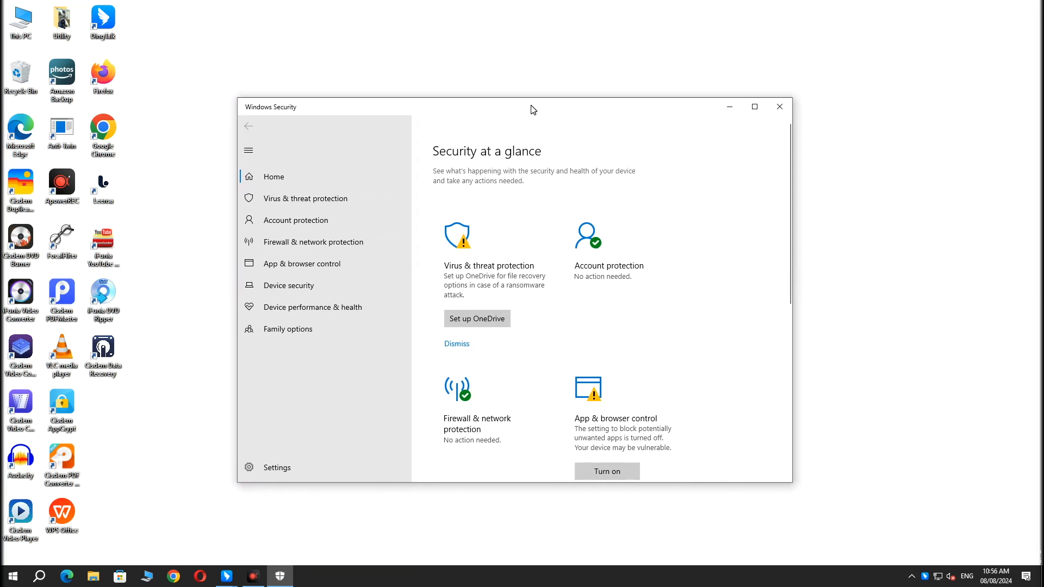
mouse_move(305, 197)
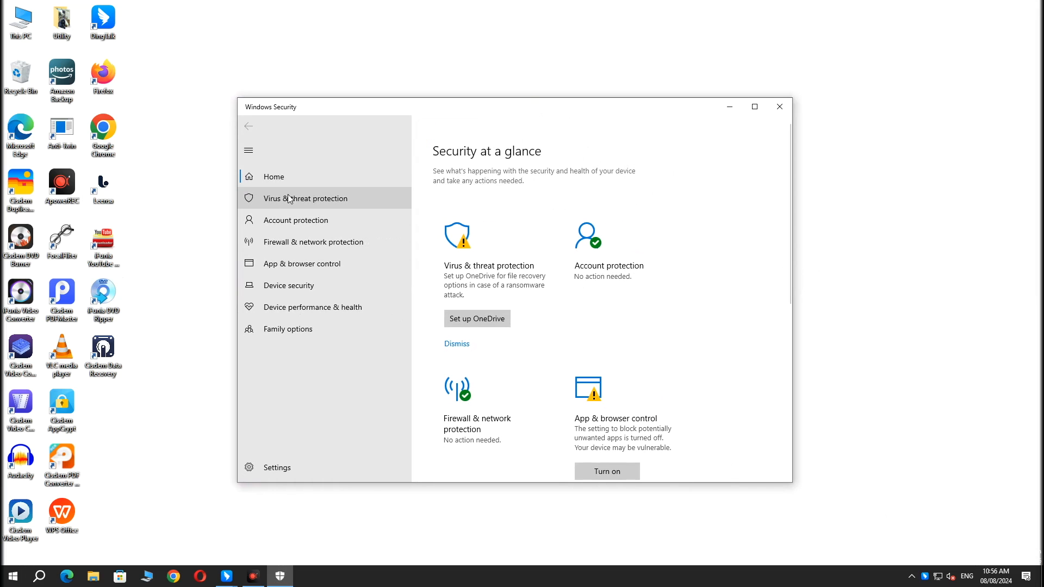
Step: Run a quick scan from Virus & threat protection, ending with no threats and 14,026 files scanned
click(306, 198)
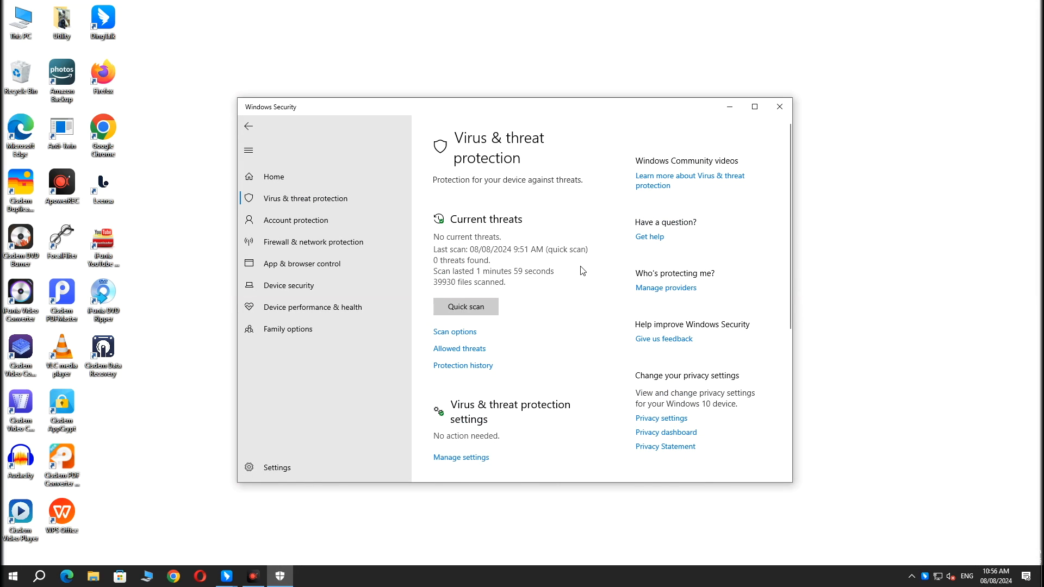
mouse_move(466, 307)
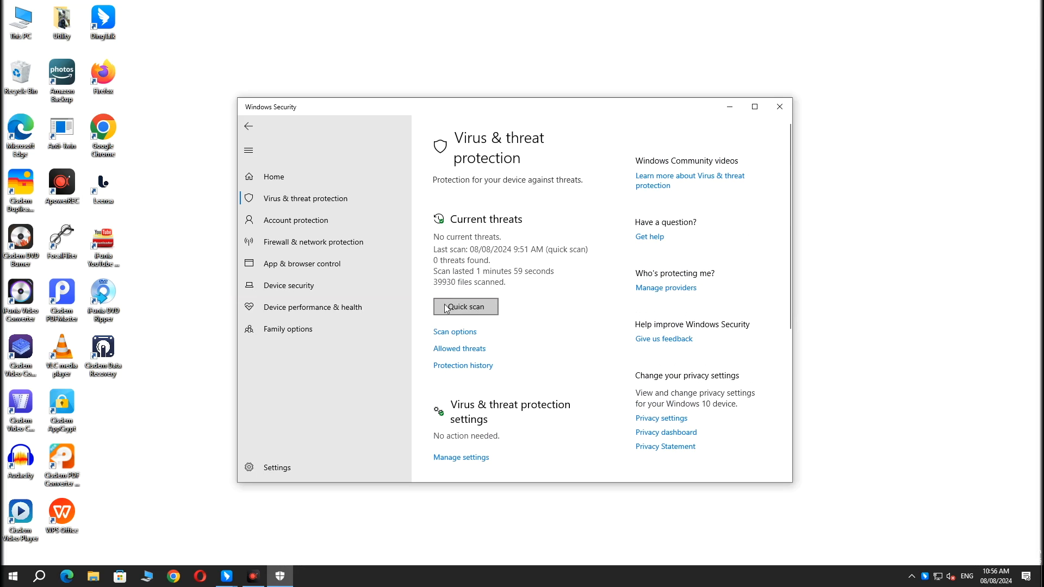
click(465, 307)
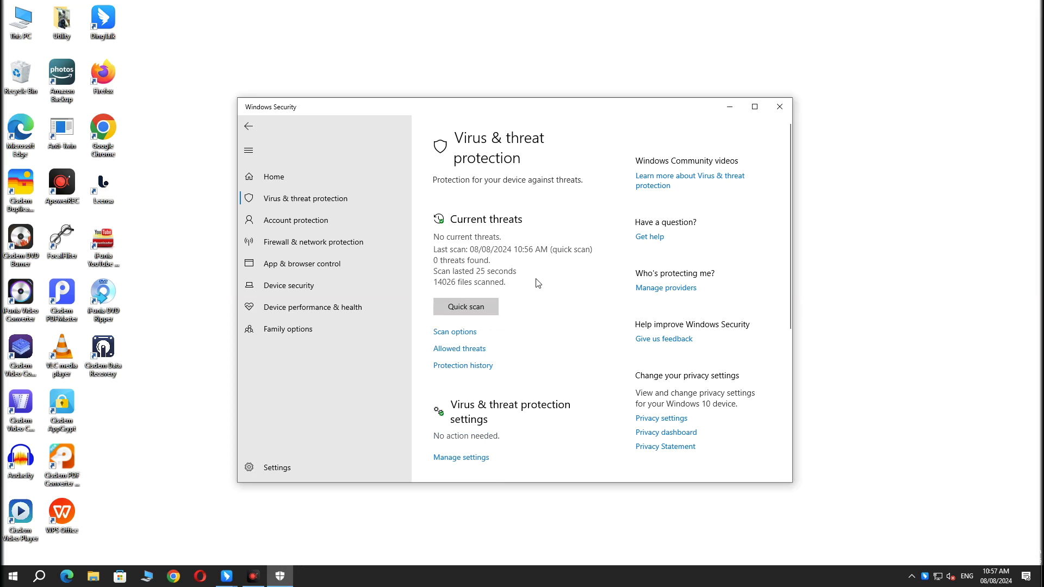
mouse_move(520, 304)
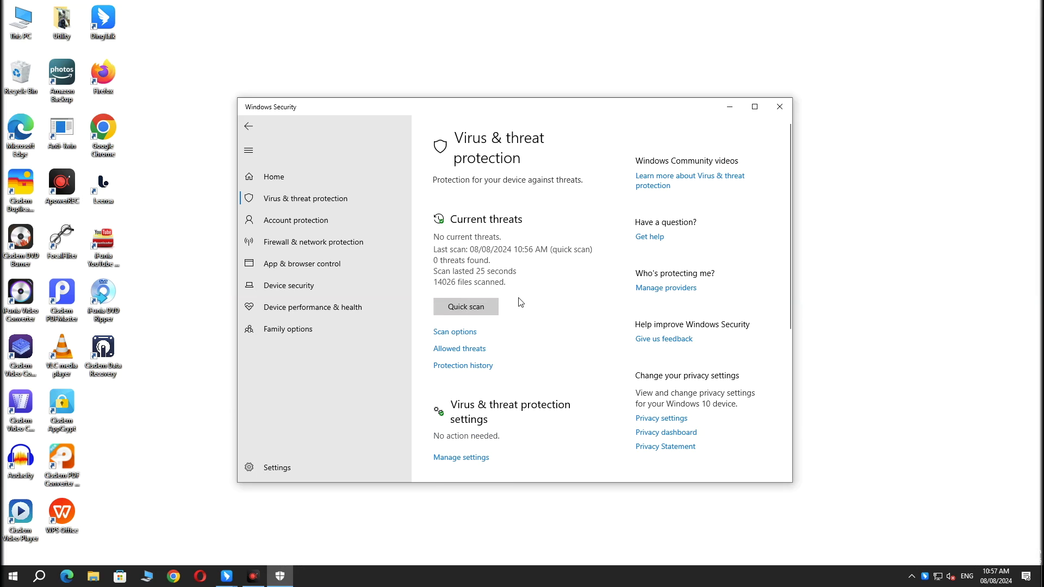